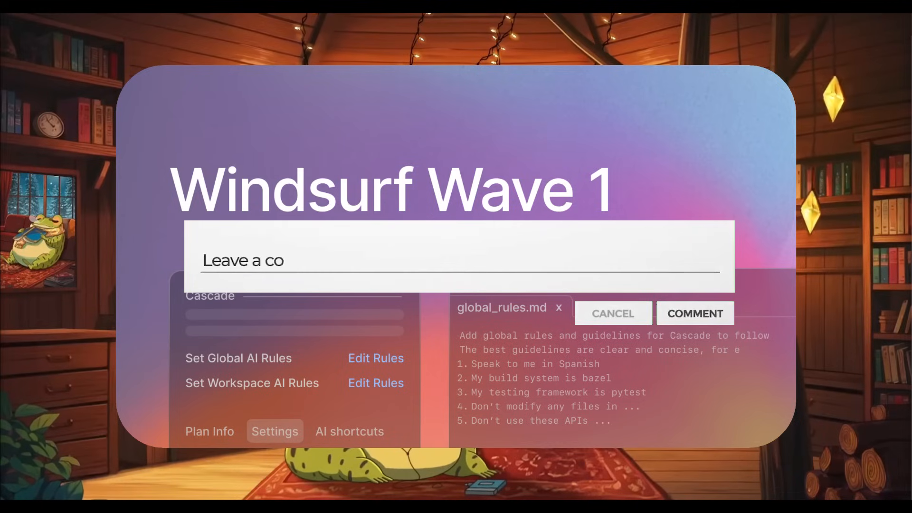
# Scroll through the Windsurf Wave 1 announcement down to the documentation link
pyautogui.write('mment bellow !')
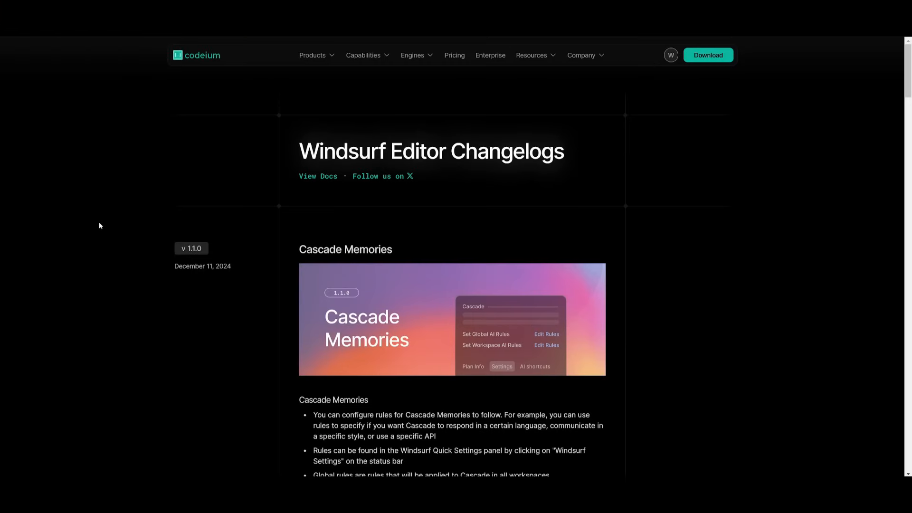
pyautogui.scroll(-3)
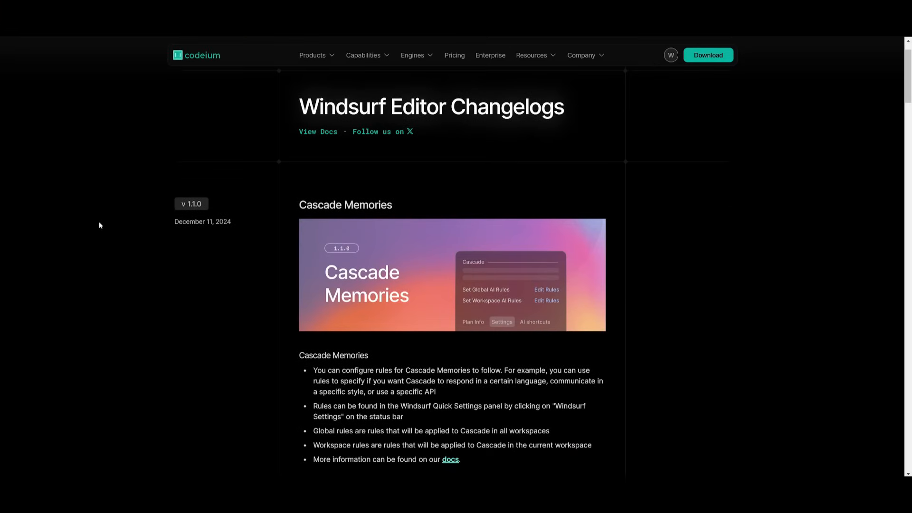
pyautogui.scroll(-3)
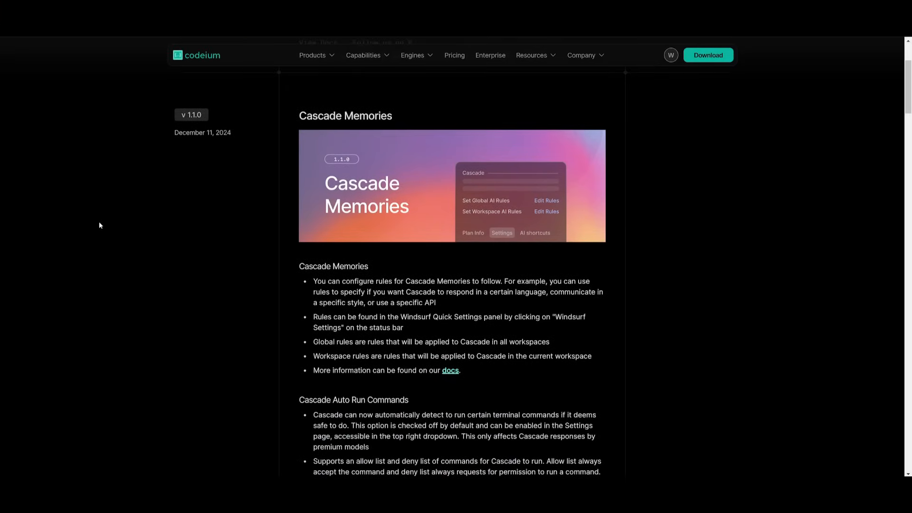
pyautogui.scroll(-3)
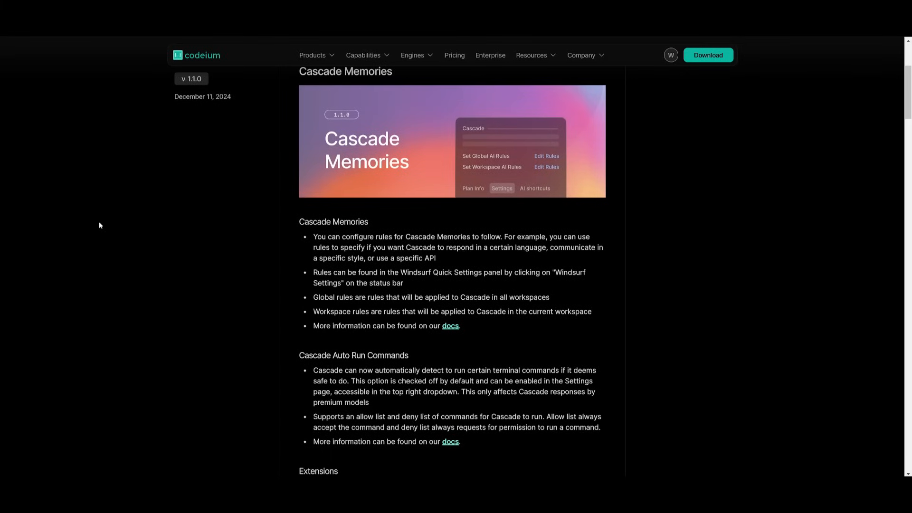
pyautogui.scroll(-3)
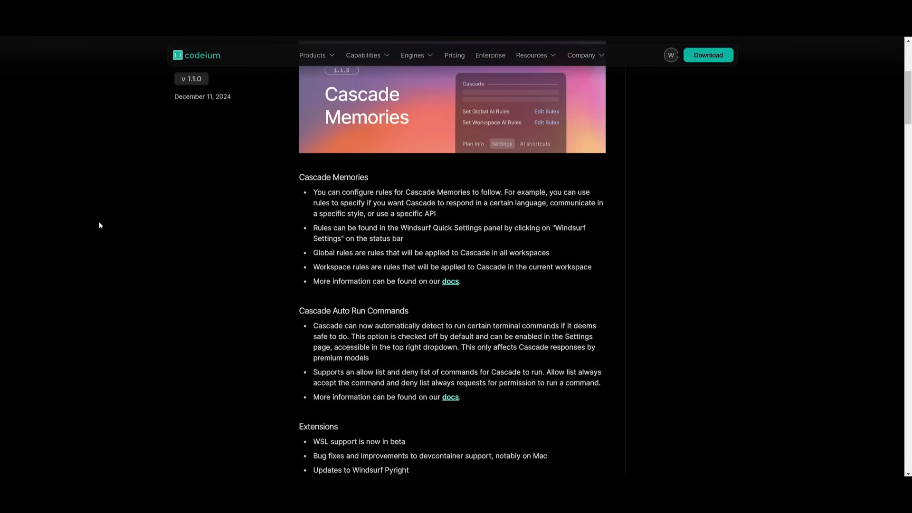
pyautogui.scroll(-3)
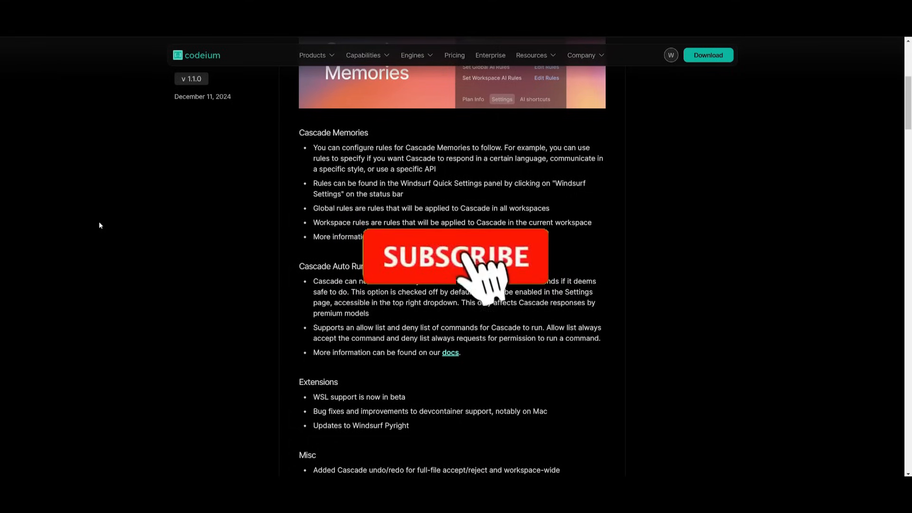
pyautogui.click(455, 257)
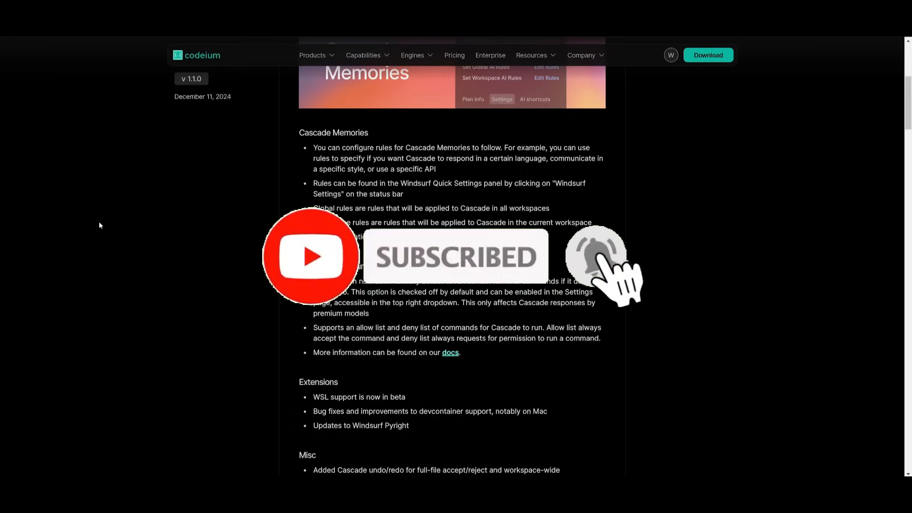
pyautogui.scroll(-3)
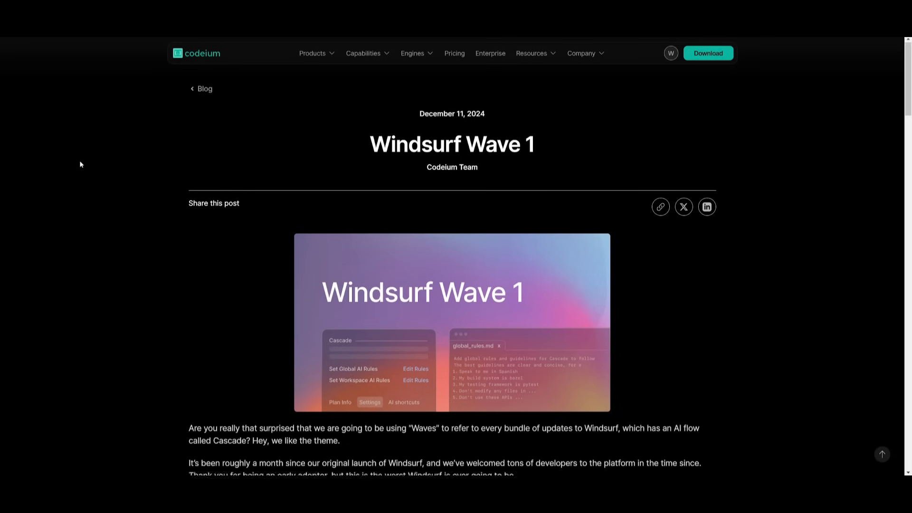
pyautogui.scroll(-3)
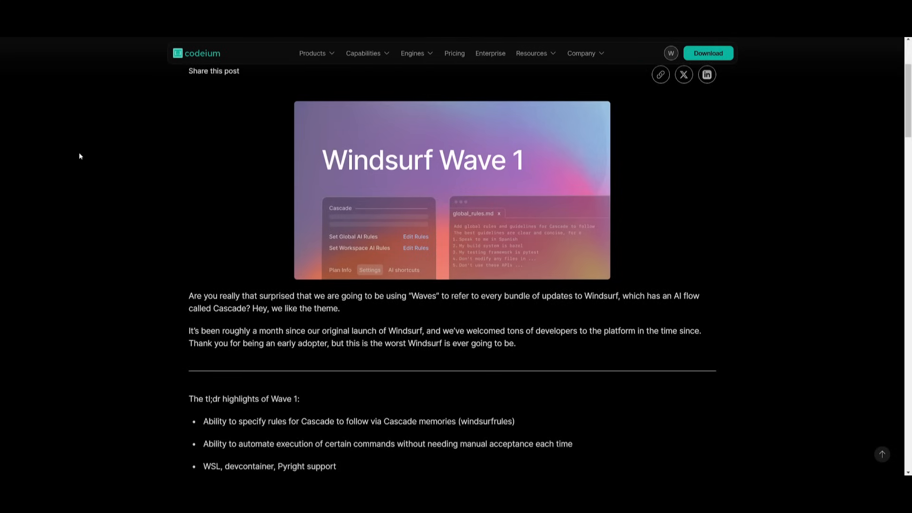
pyautogui.scroll(-3)
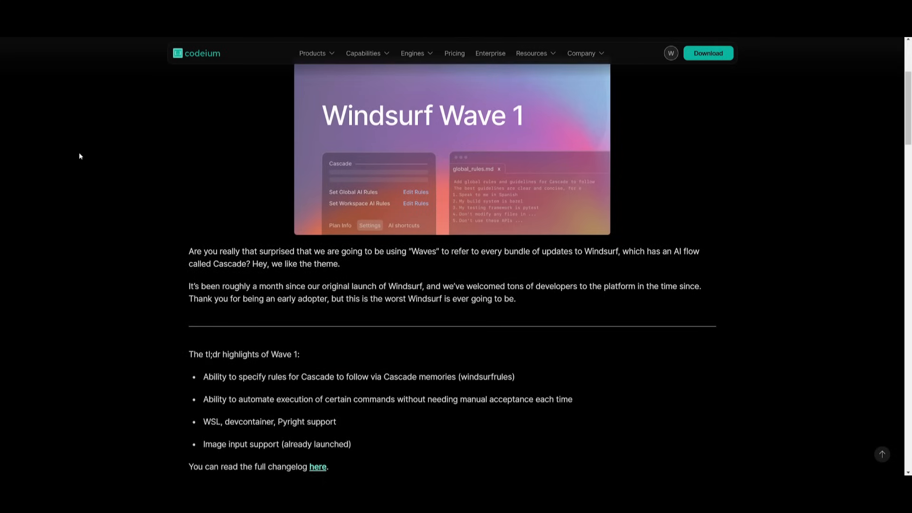
pyautogui.scroll(-3)
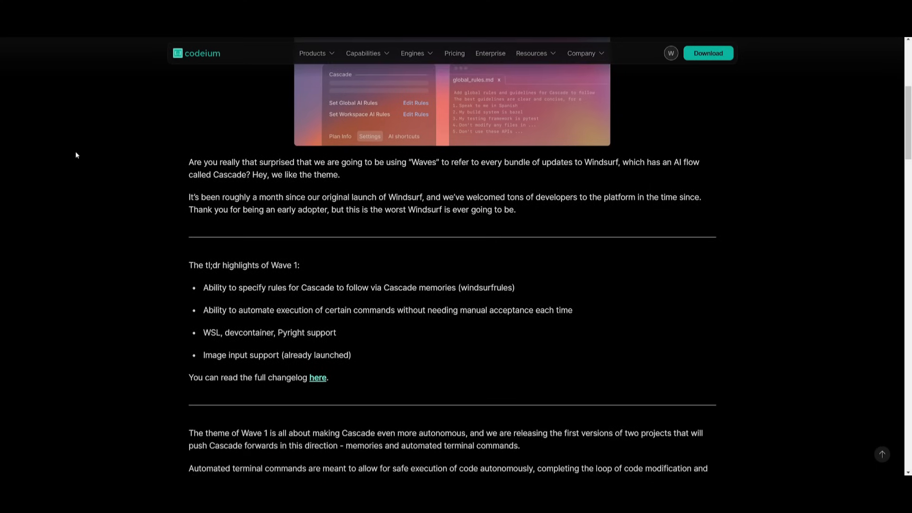
pyautogui.scroll(-3)
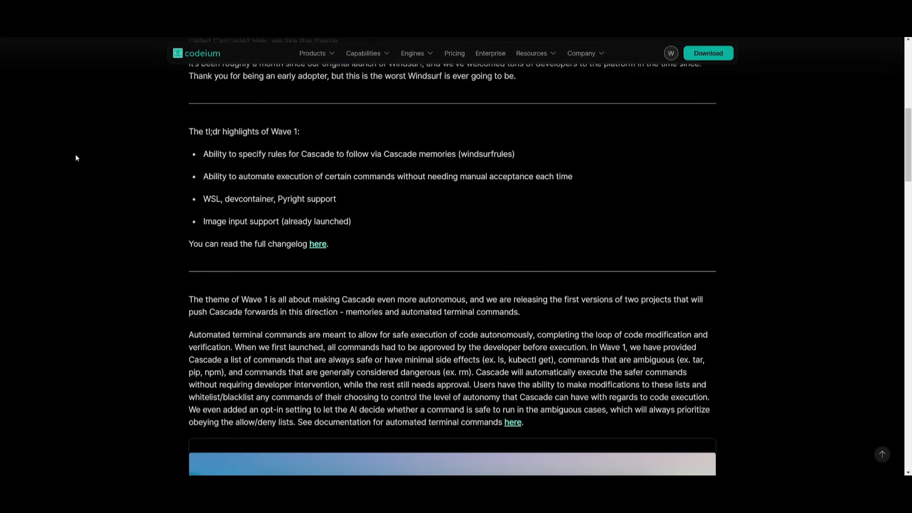
pyautogui.scroll(-3)
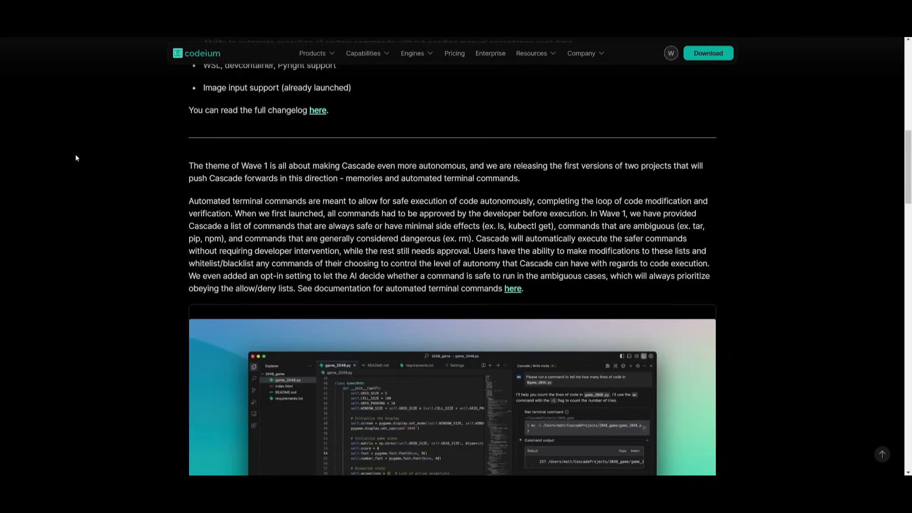
pyautogui.scroll(-3)
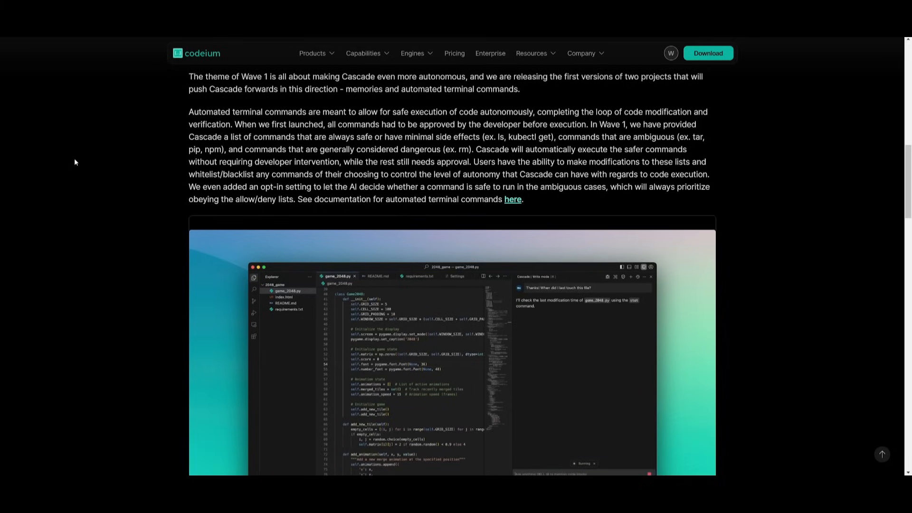
pyautogui.scroll(-3)
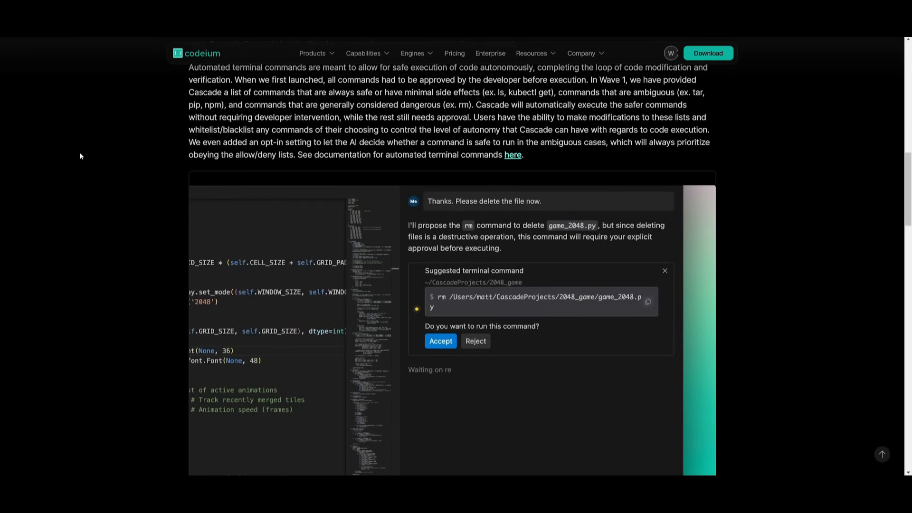
# Follow the link to Cascade's Terminal commands docs and read Allow list, Deny list and Auto execution
pyautogui.click(439, 341)
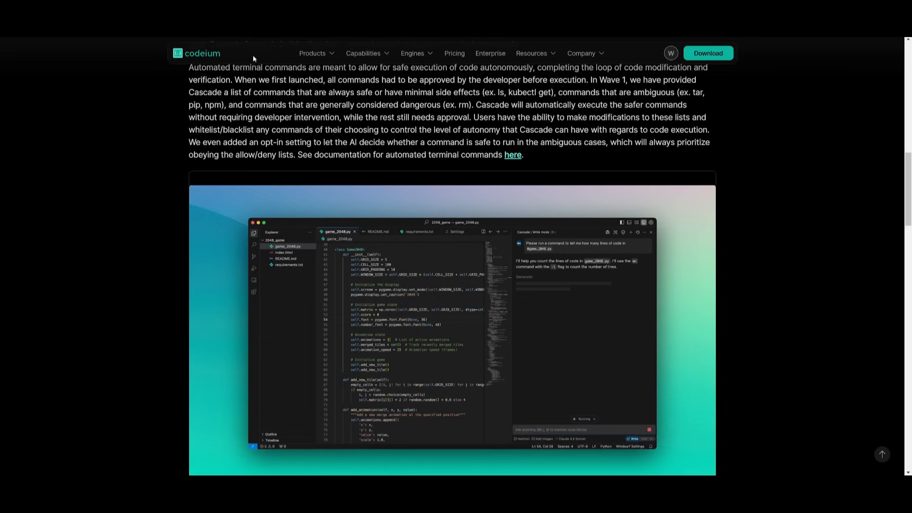
pyautogui.click(512, 154)
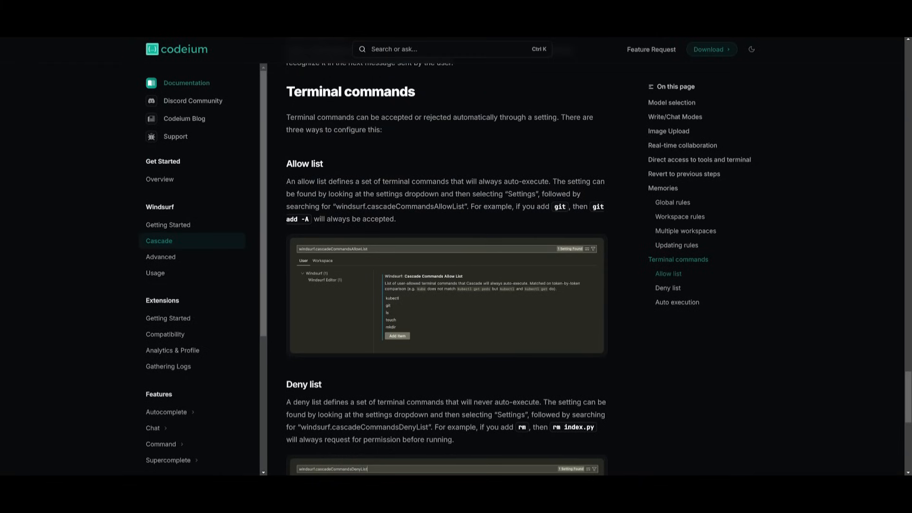
pyautogui.moveTo(376, 190)
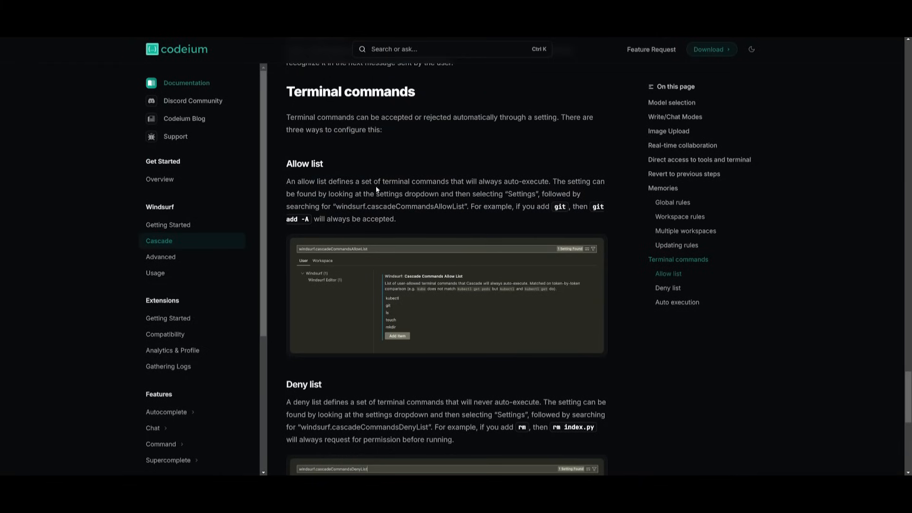
pyautogui.moveTo(334, 155)
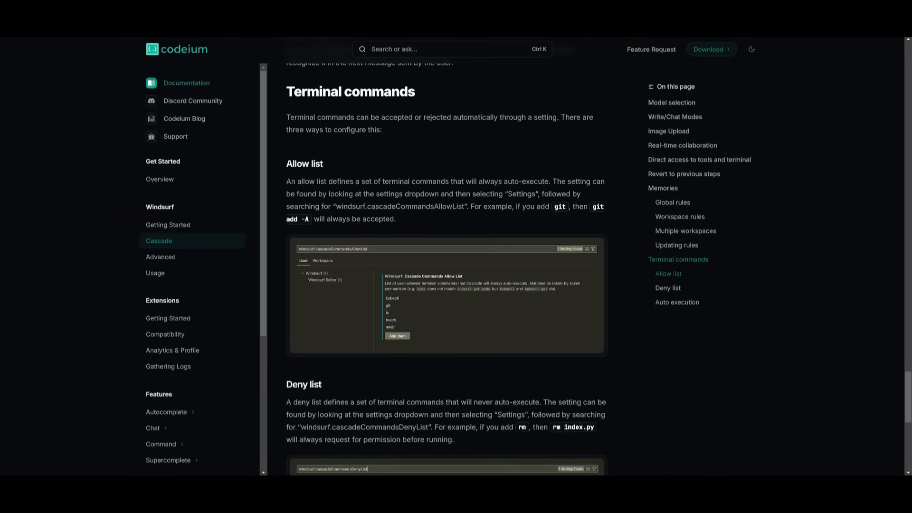
pyautogui.scroll(-3)
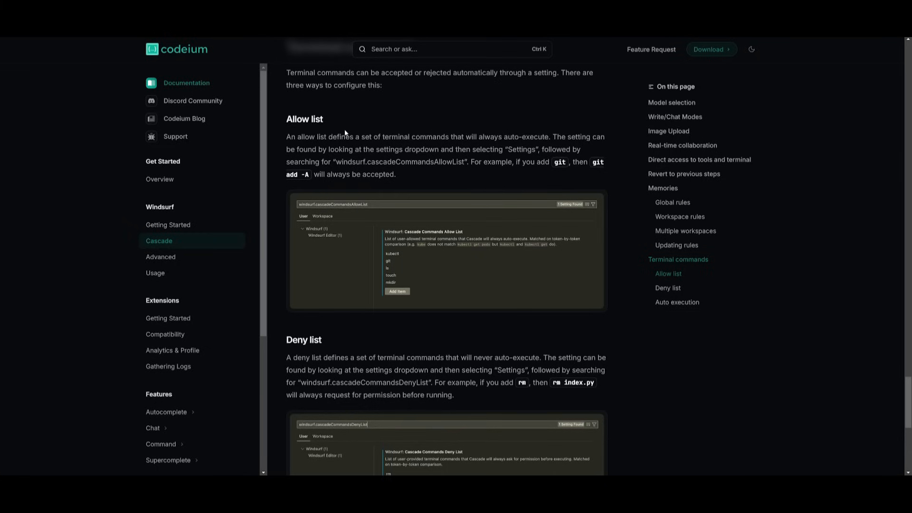
pyautogui.scroll(-3)
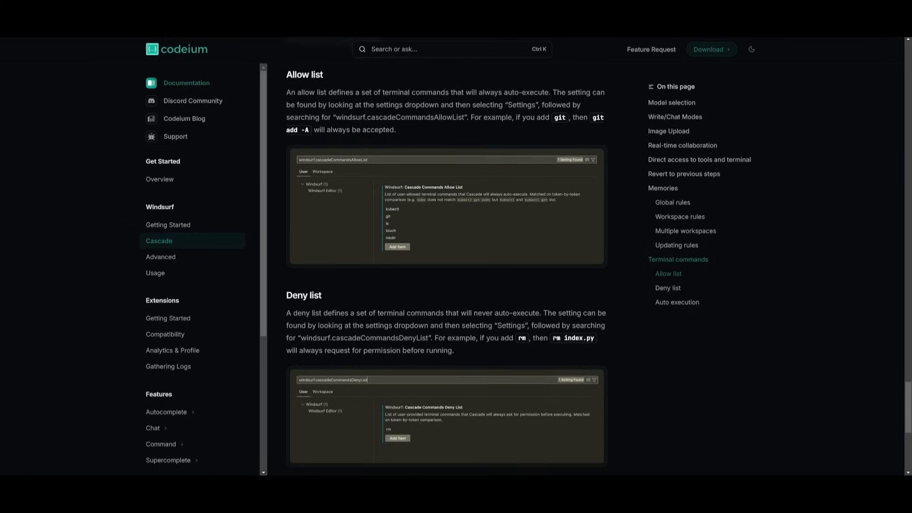
pyautogui.scroll(-3)
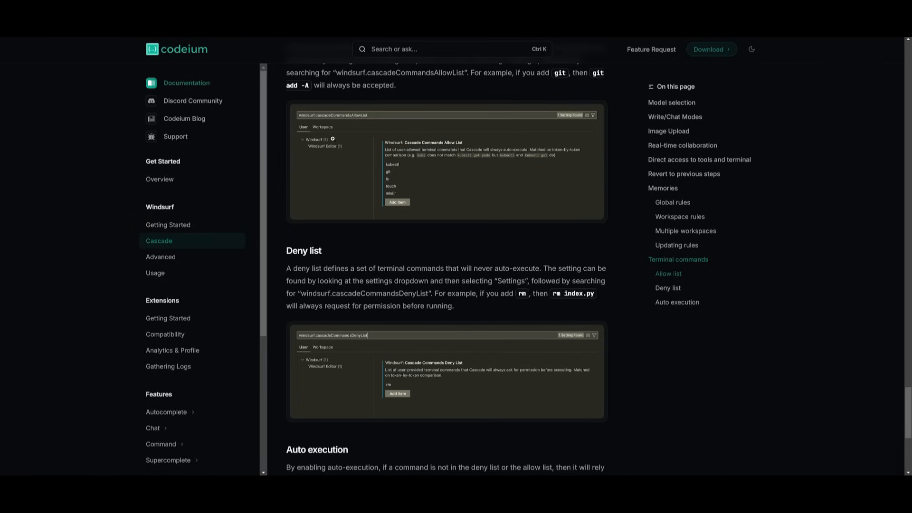
pyautogui.moveTo(354, 206)
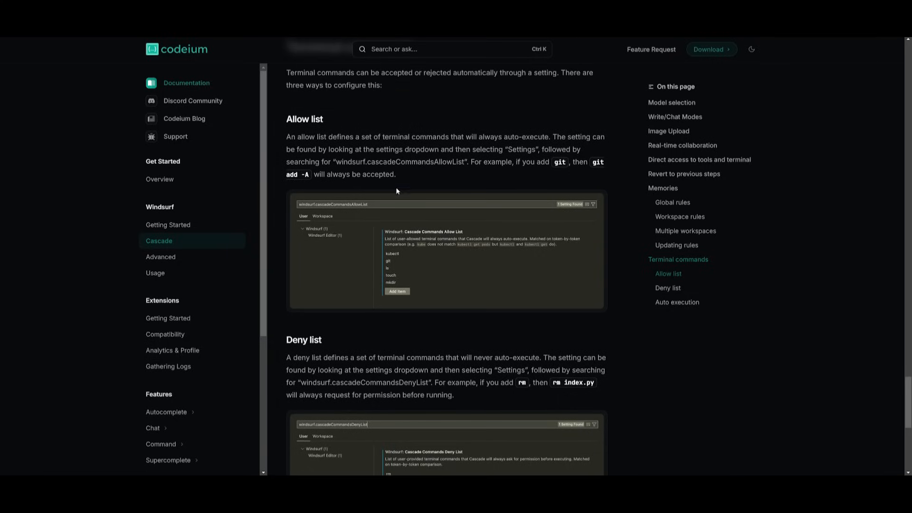
pyautogui.scroll(-3)
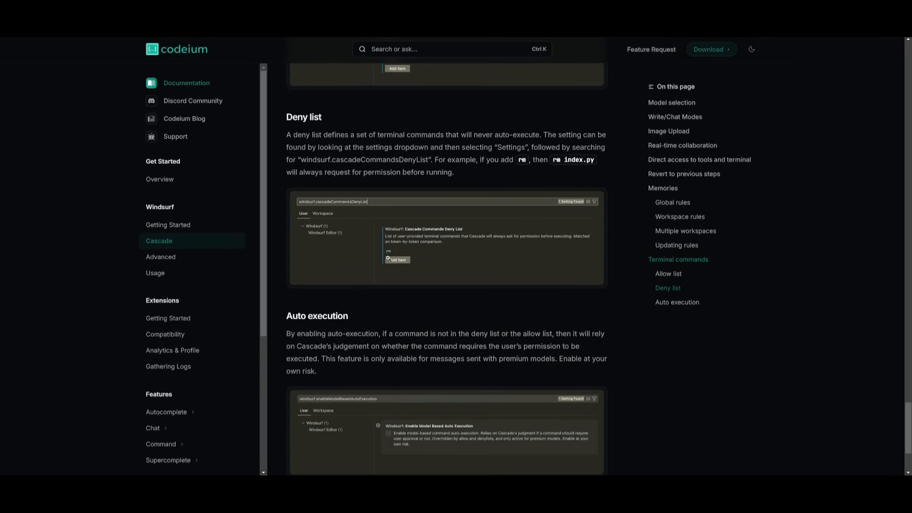
pyautogui.scroll(-3)
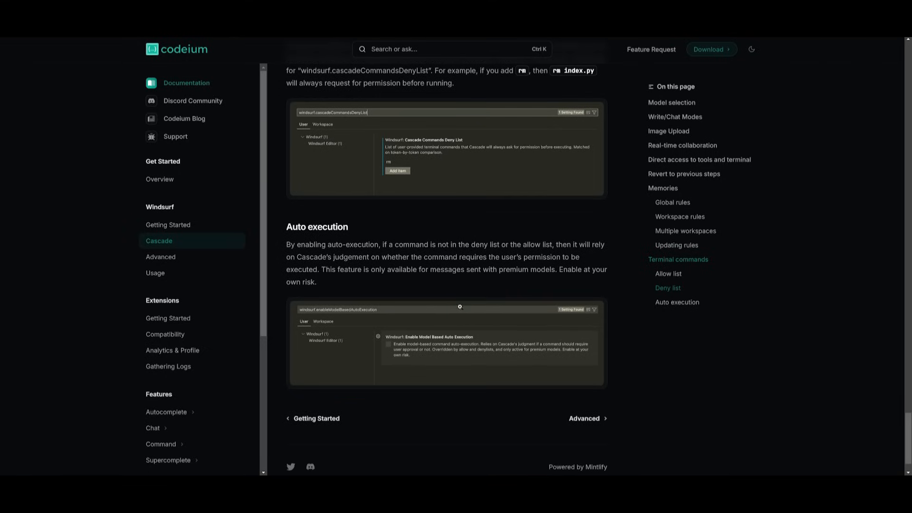
pyautogui.moveTo(384, 289)
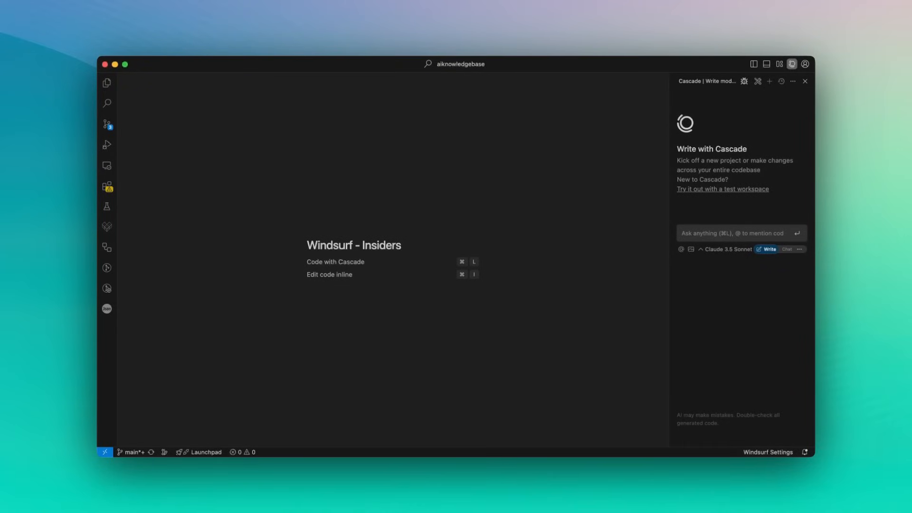
pyautogui.moveTo(767, 456)
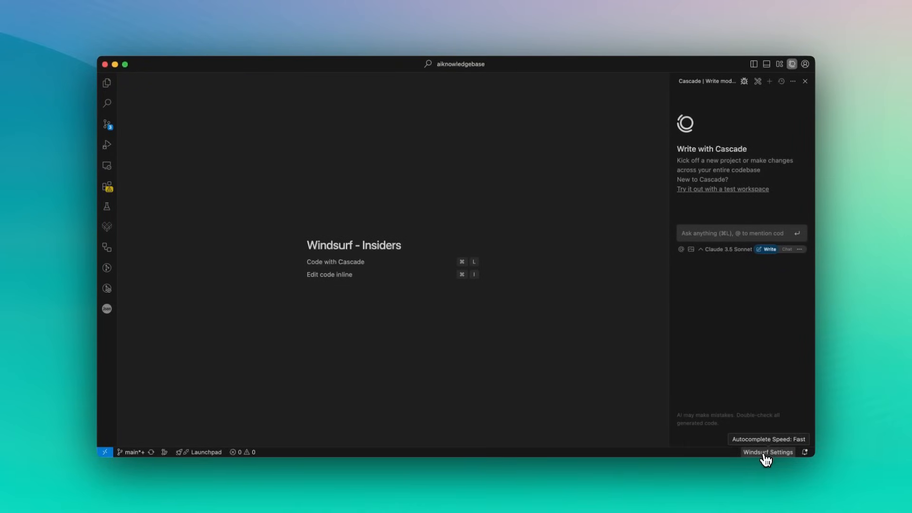
# Write the global AI rule 'Speak to me in Spanish.' in global_rules.md
pyautogui.click(767, 452)
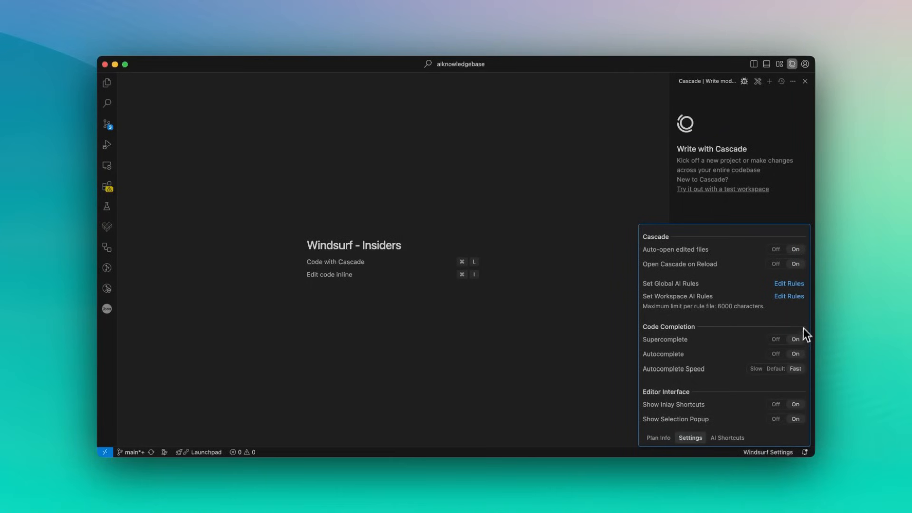
pyautogui.moveTo(674, 300)
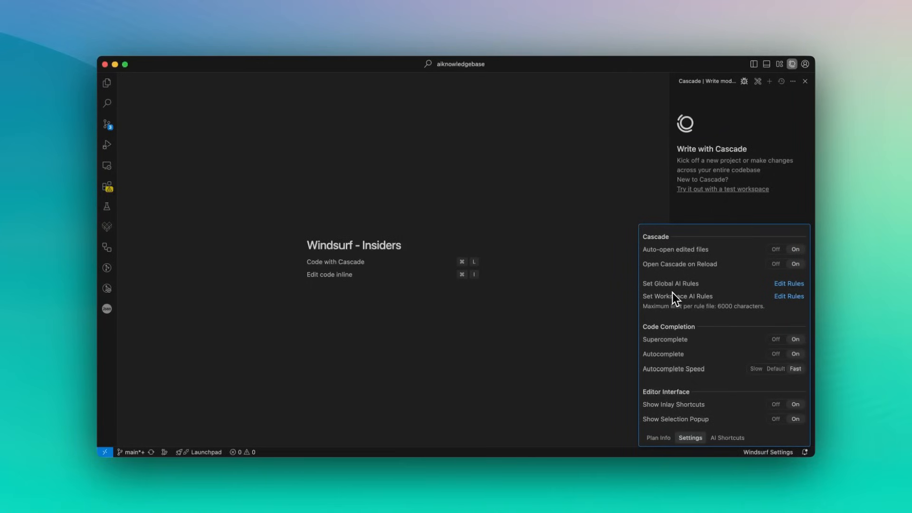
pyautogui.click(788, 283)
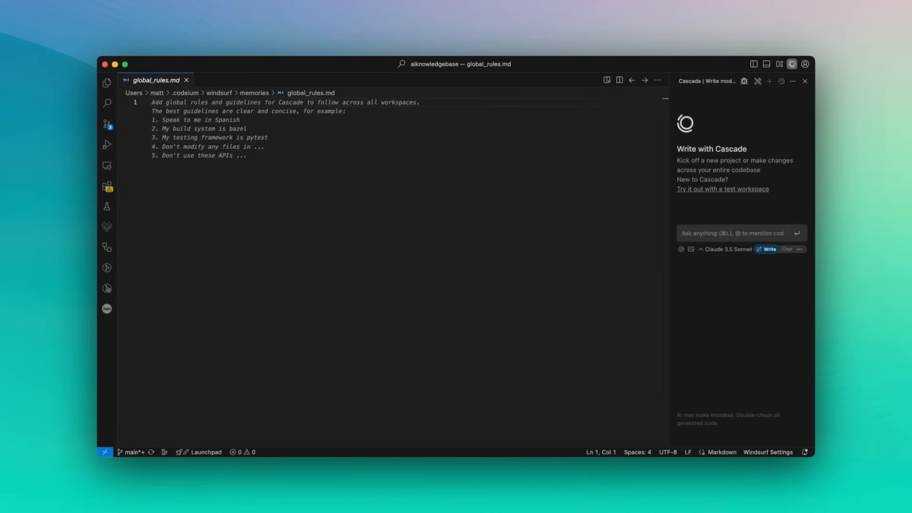
pyautogui.click(151, 102)
pyautogui.write('Speak to me in S')
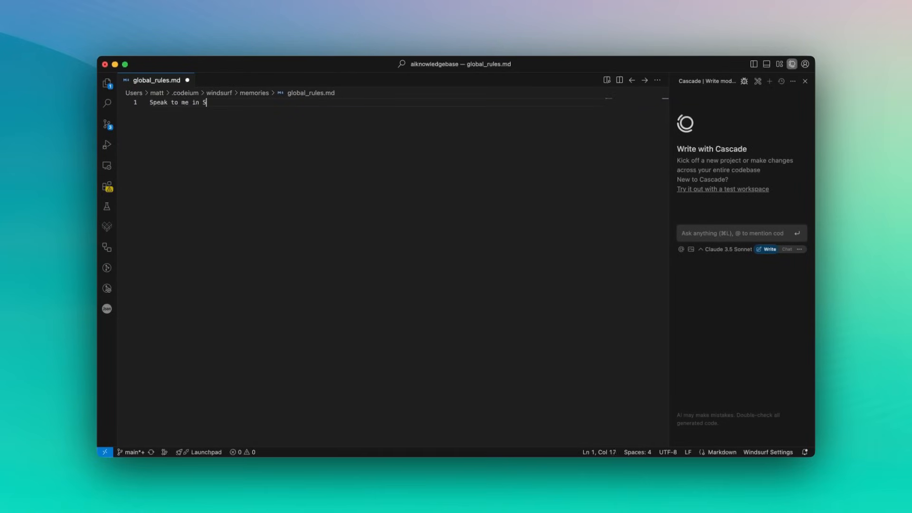
pyautogui.write('panish')
pyautogui.click(741, 233)
pyautogui.write('hi')
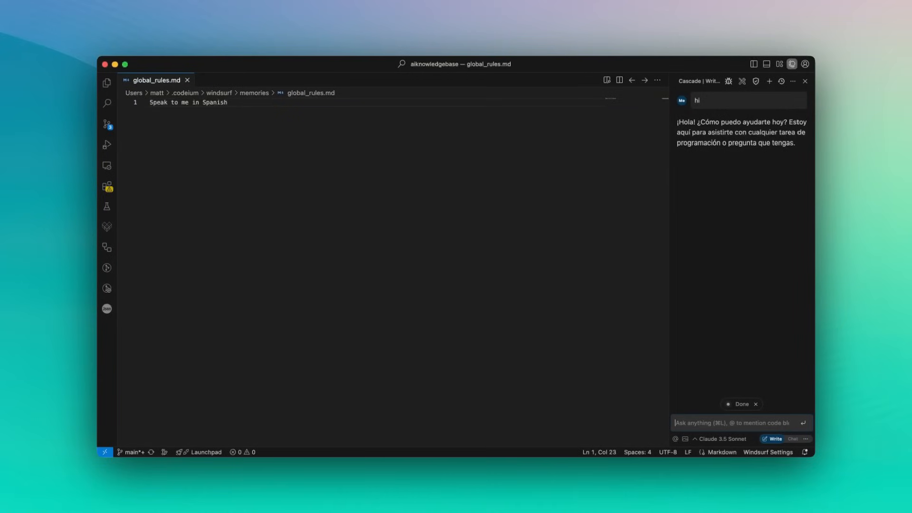
# Change the rule's Spanish to English and test Cascade with 'hola'
pyautogui.doubleClick(215, 103)
pyautogui.write('Engl')
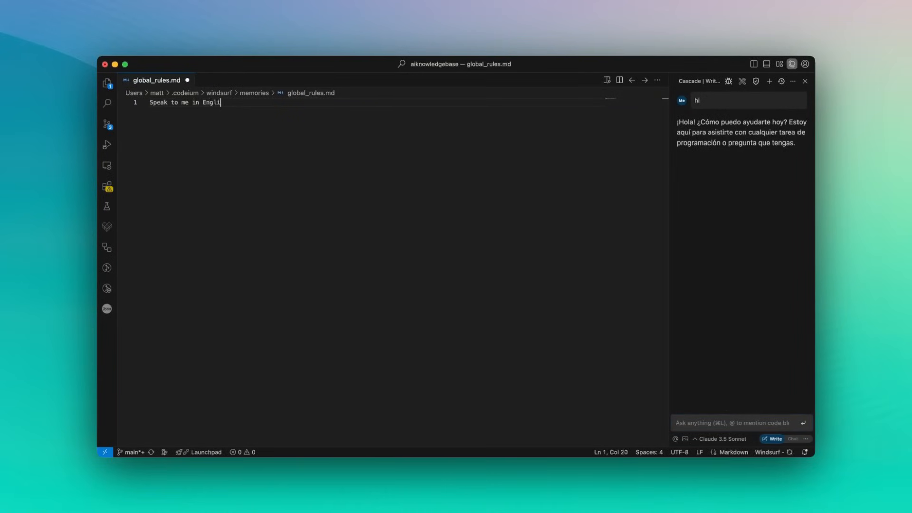
pyautogui.write('hola')
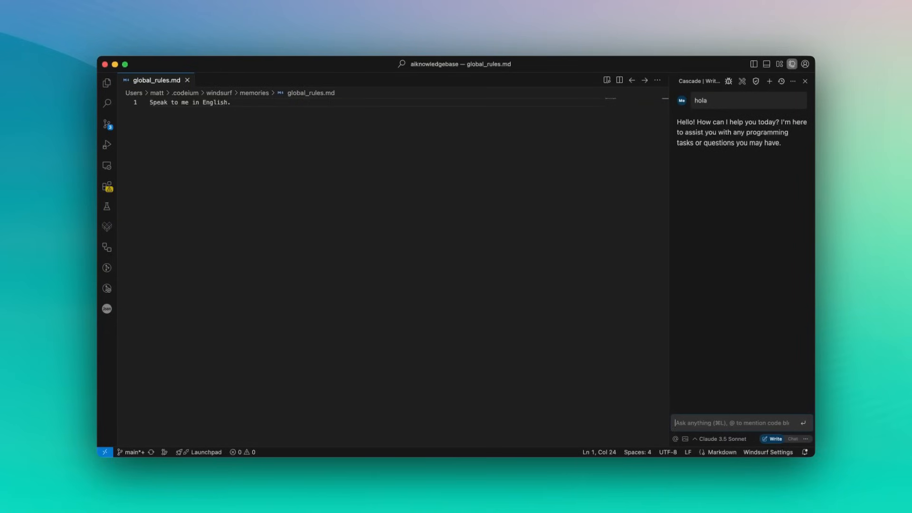
pyautogui.moveTo(639, 390)
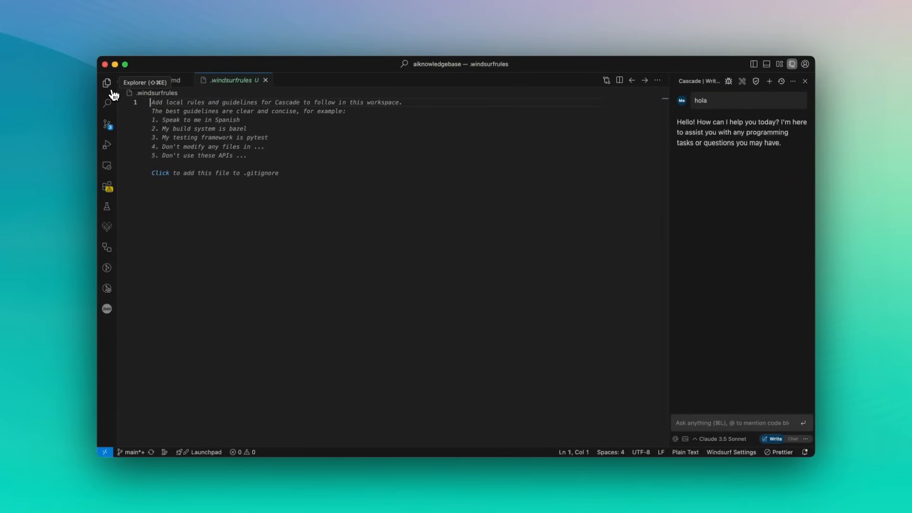
# With the rule 'My build system is Bazel.' in .windsurfrules, ask Cascade 'run my app' to get a bazel run suggestion
pyautogui.click(107, 83)
pyautogui.write('My build system is Bazel.')
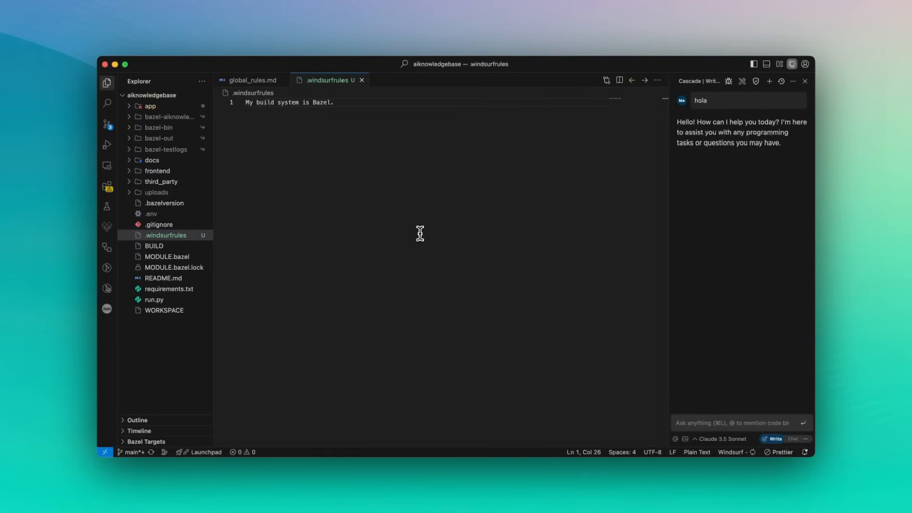
pyautogui.write('run my app')
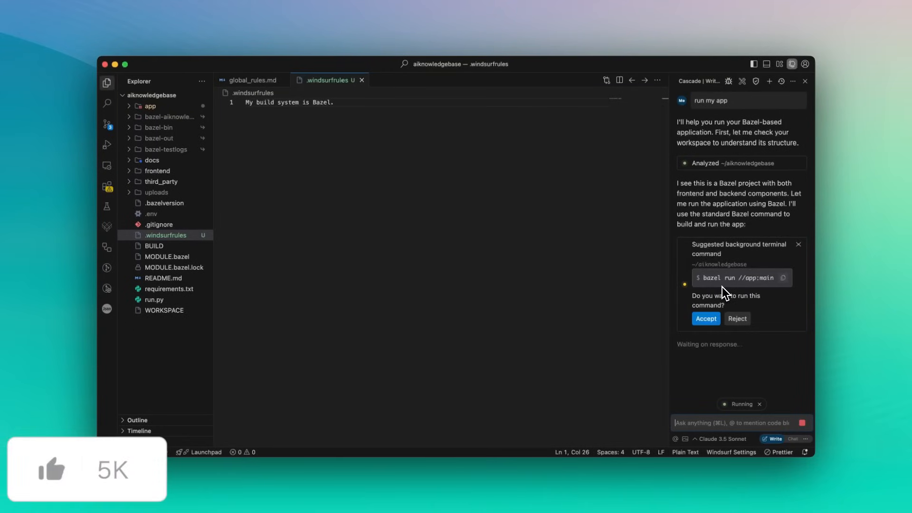
pyautogui.click(705, 319)
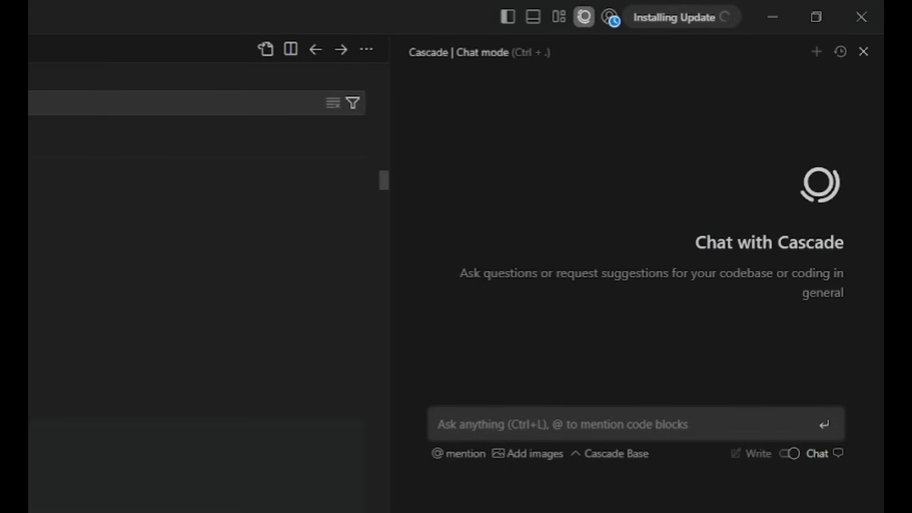
pyautogui.moveTo(685, 19)
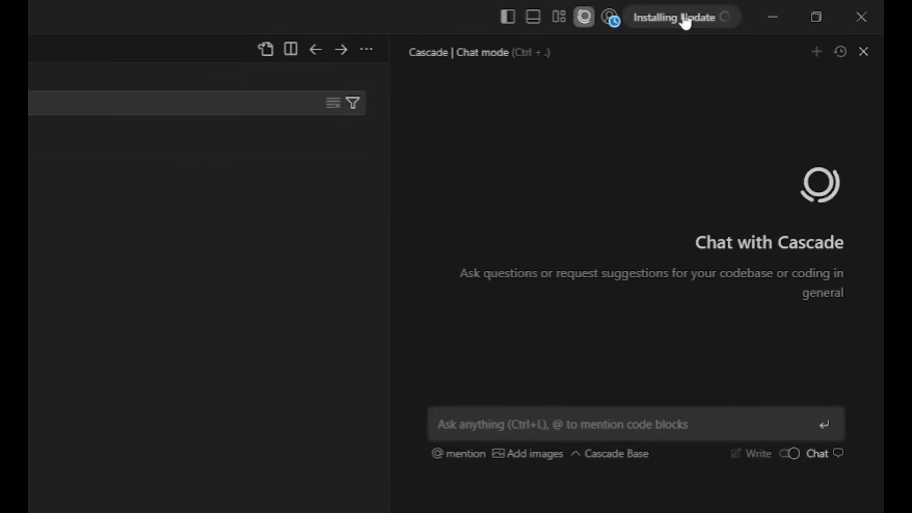
pyautogui.moveTo(729, 26)
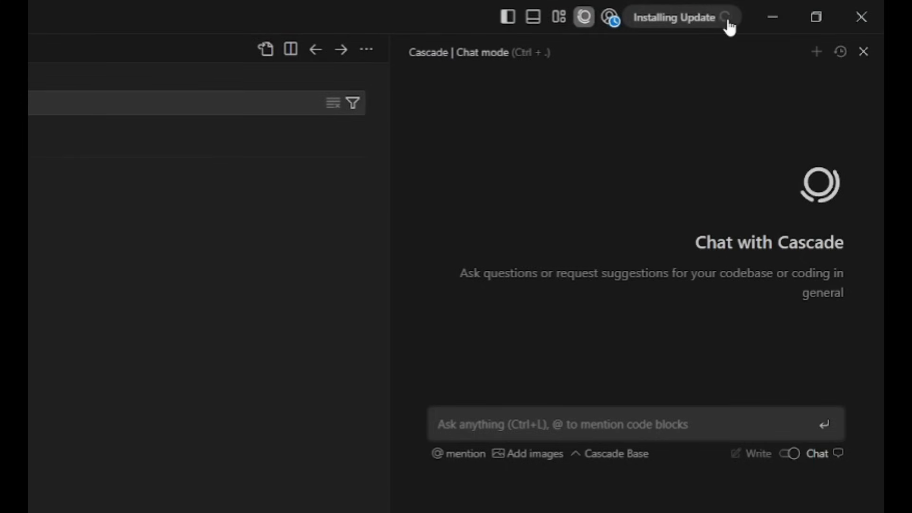
# Restart Windsurf to apply the update and acknowledge the 'no updates available' message
pyautogui.click(583, 18)
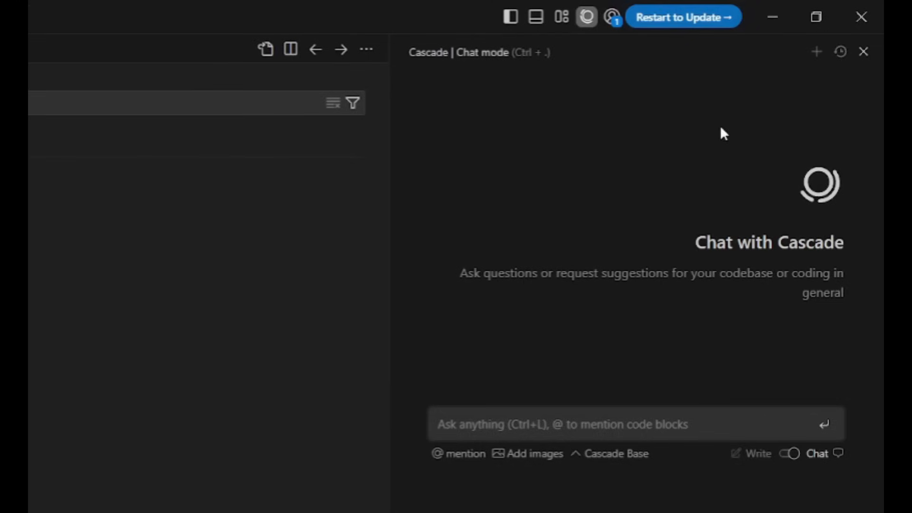
pyautogui.moveTo(657, 36)
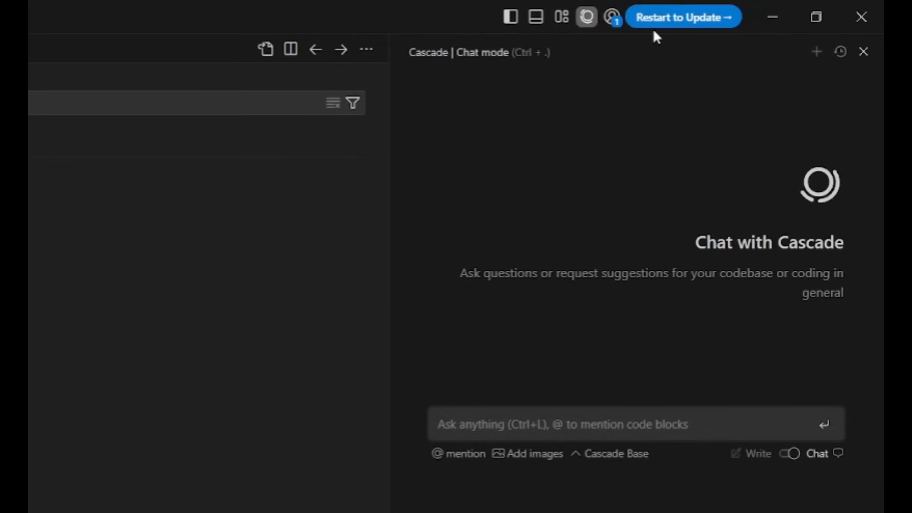
pyautogui.click(683, 16)
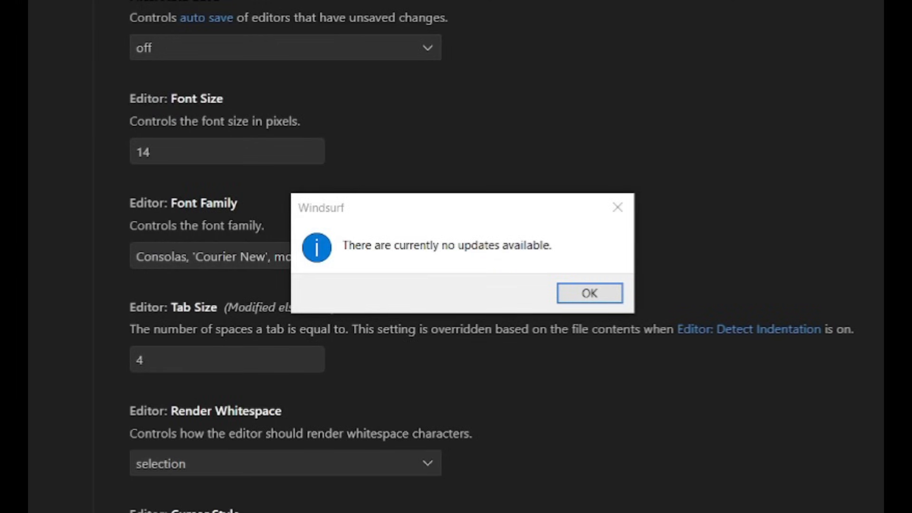
pyautogui.moveTo(532, 299)
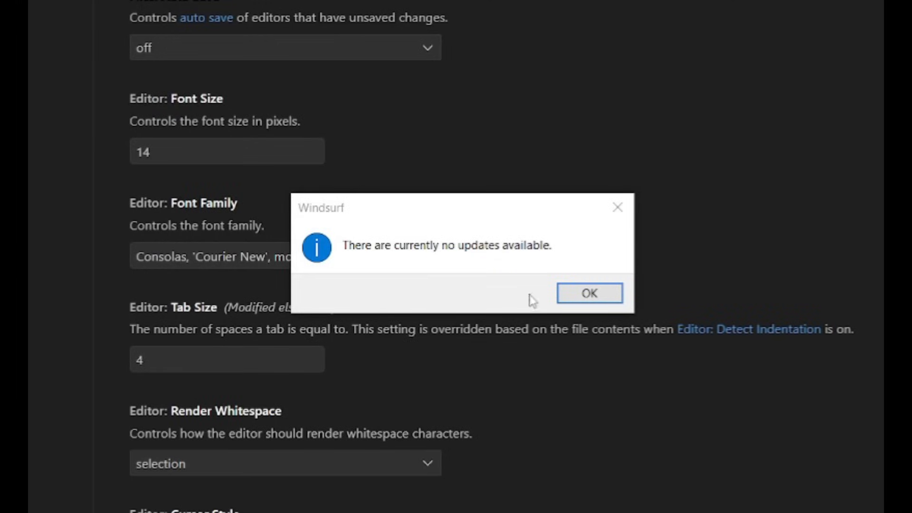
pyautogui.click(589, 293)
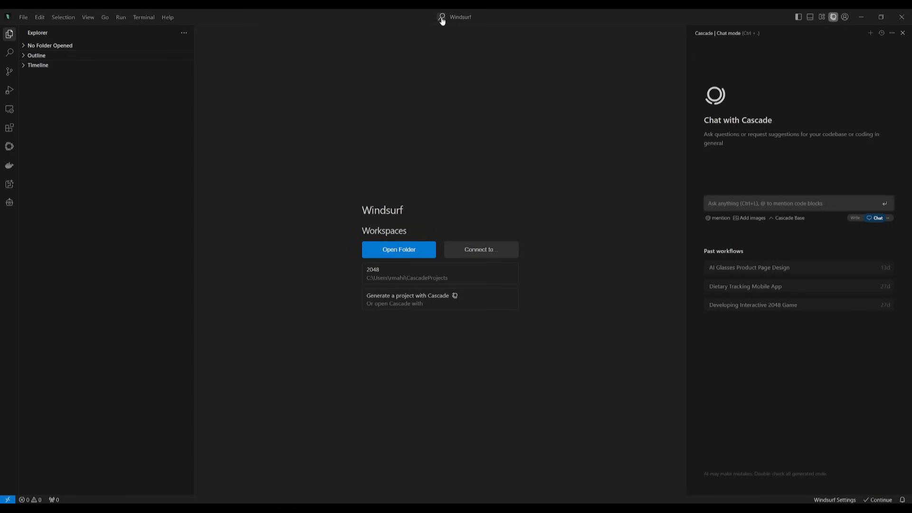
pyautogui.click(460, 16)
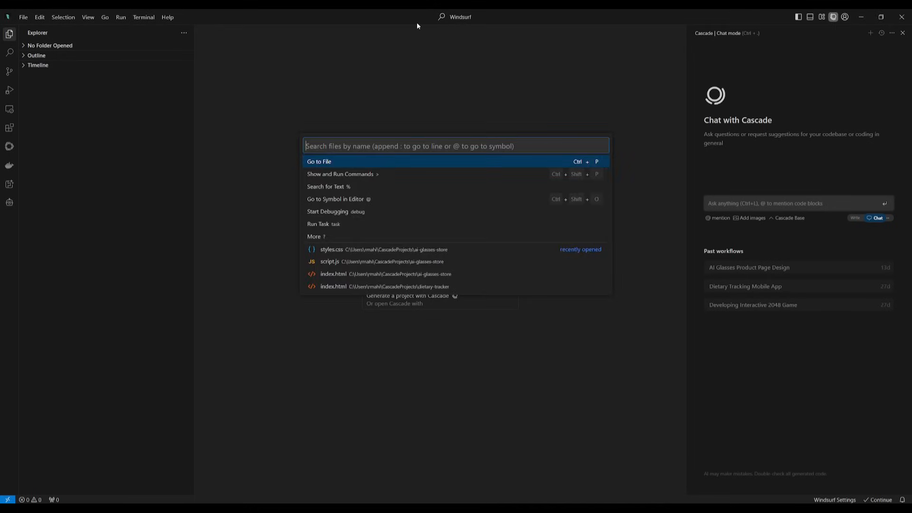
pyautogui.write('>wsl')
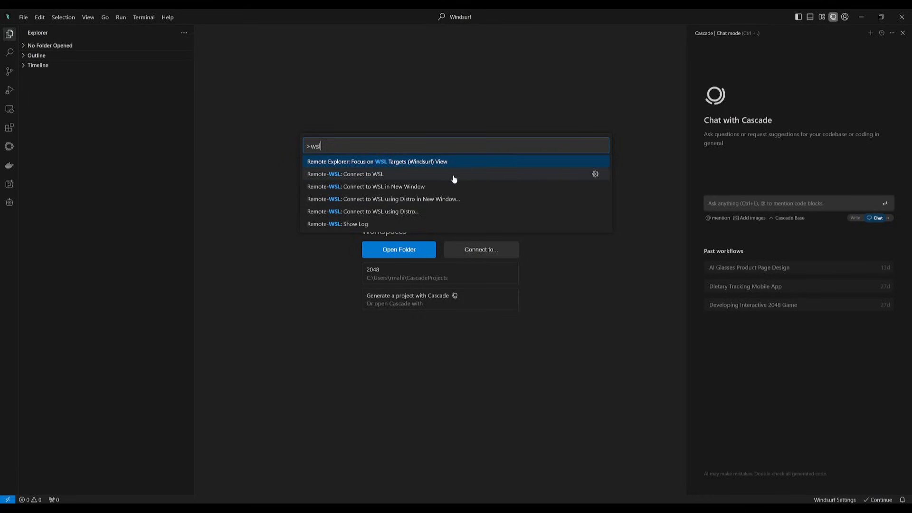
pyautogui.moveTo(477, 180)
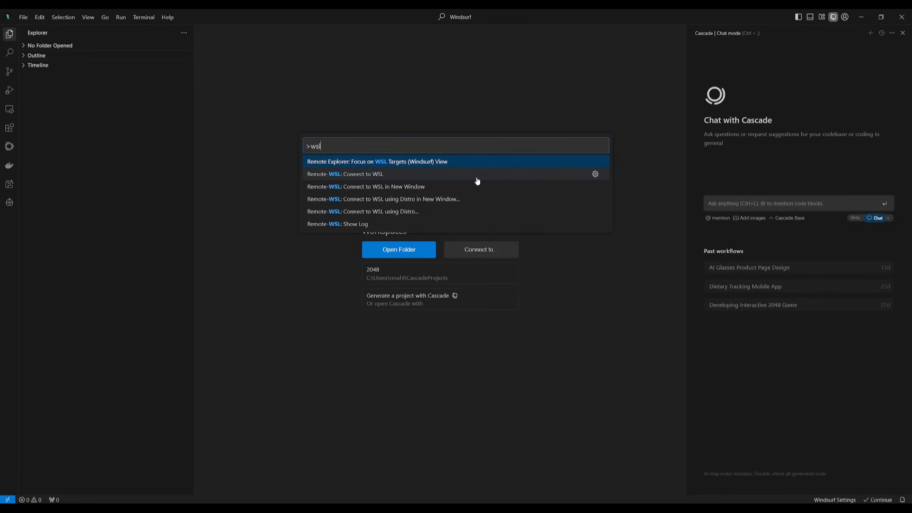
pyautogui.moveTo(479, 177)
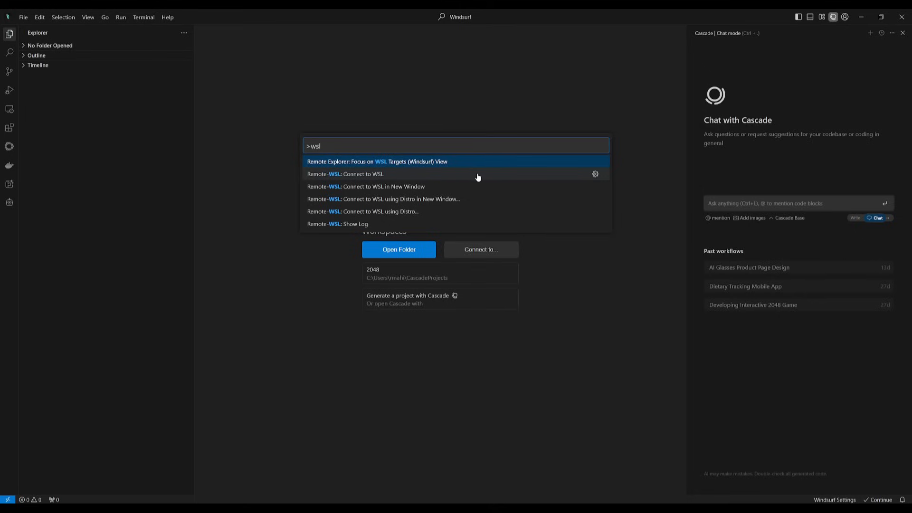
pyautogui.moveTo(464, 177)
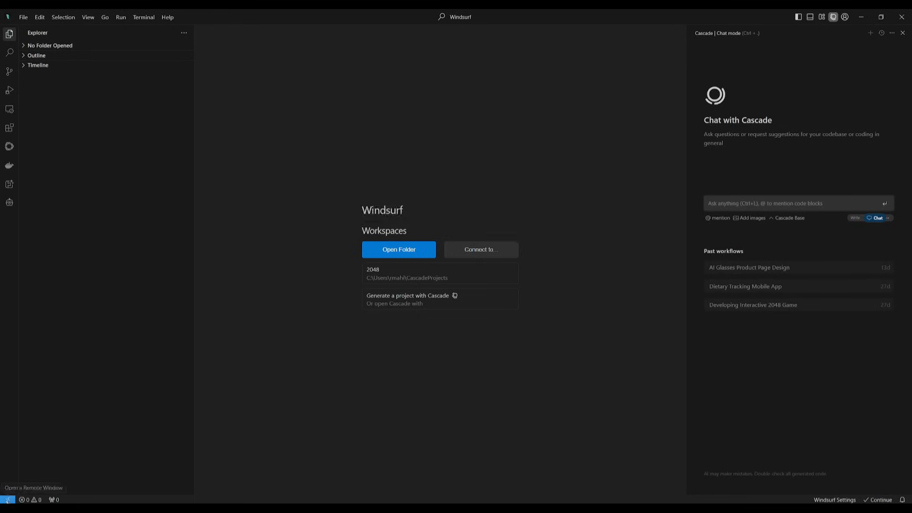
pyautogui.click(8, 500)
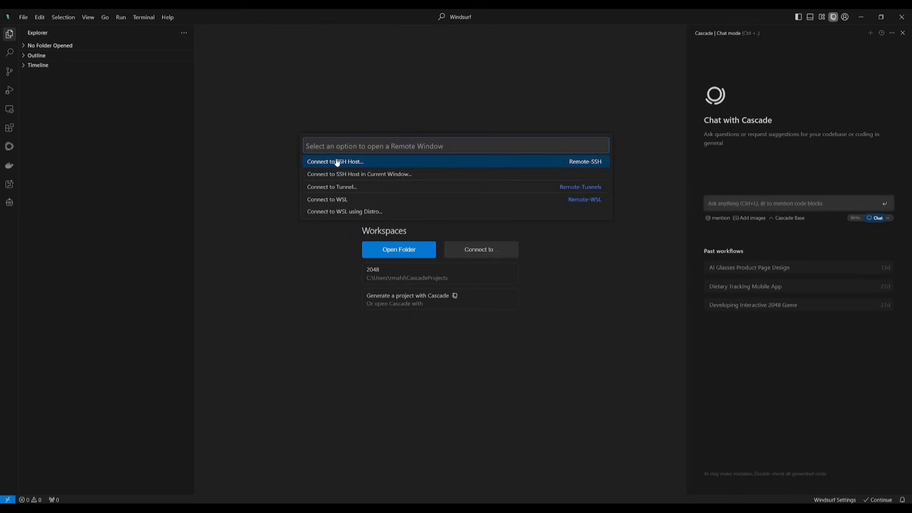
pyautogui.press('Escape')
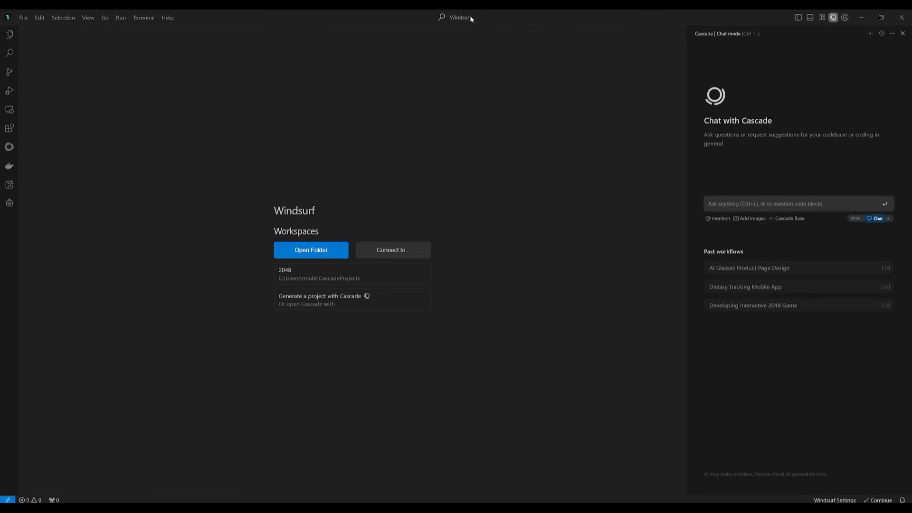
# Run 'Dev Containers: Show Windsurf Dev Containers Log' from the command palette via >dev
pyautogui.click(460, 17)
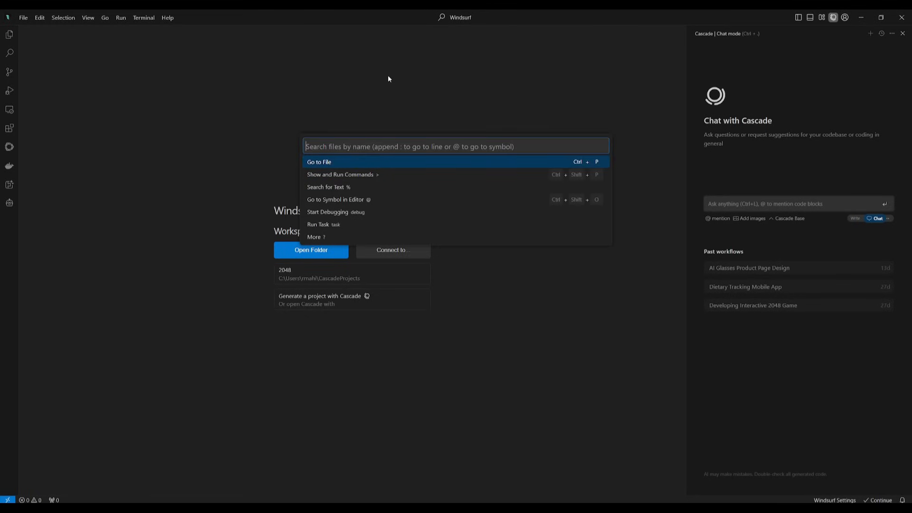
pyautogui.write('>de')
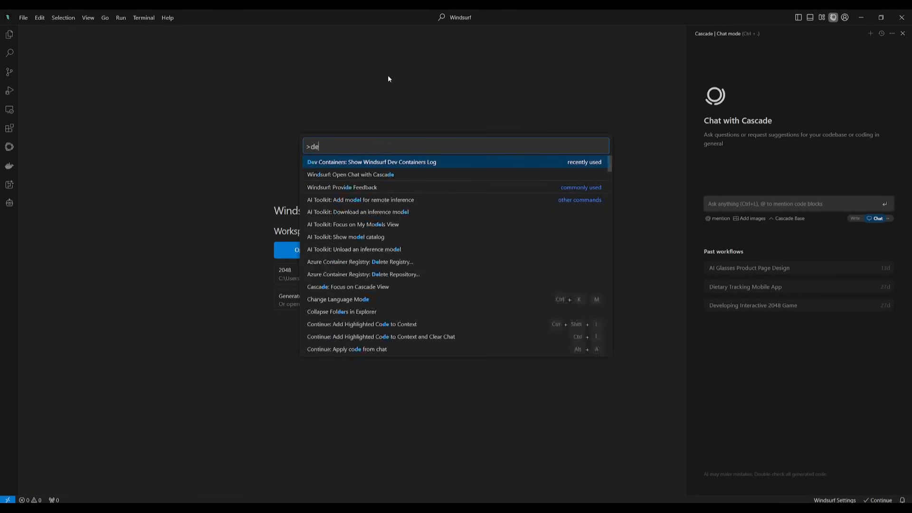
pyautogui.write('v')
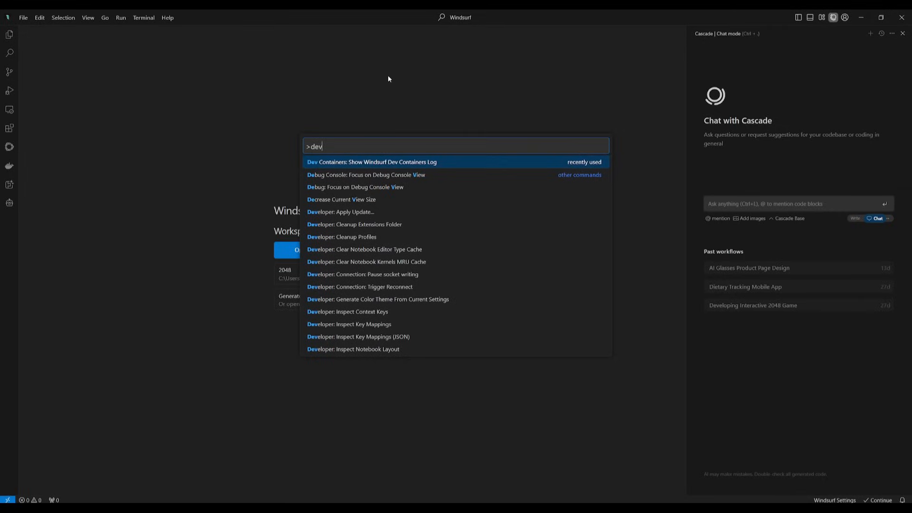
pyautogui.click(372, 161)
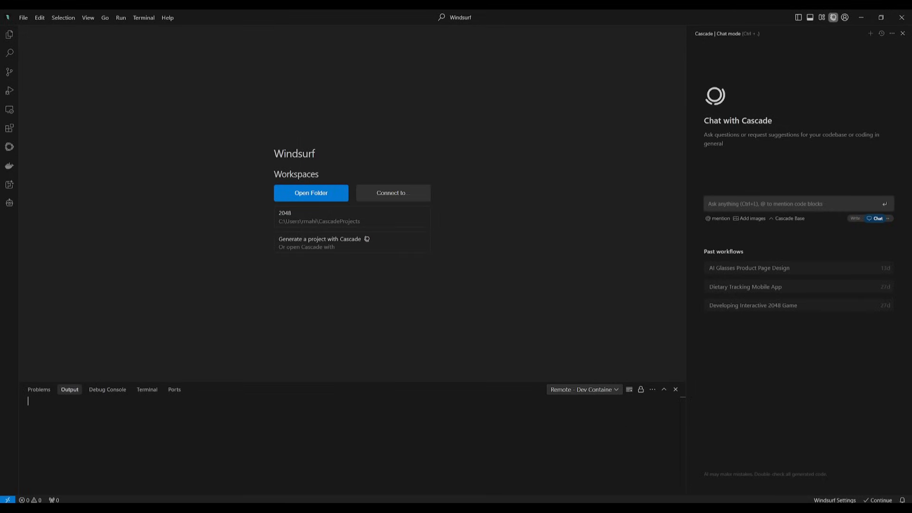
pyautogui.click(584, 389)
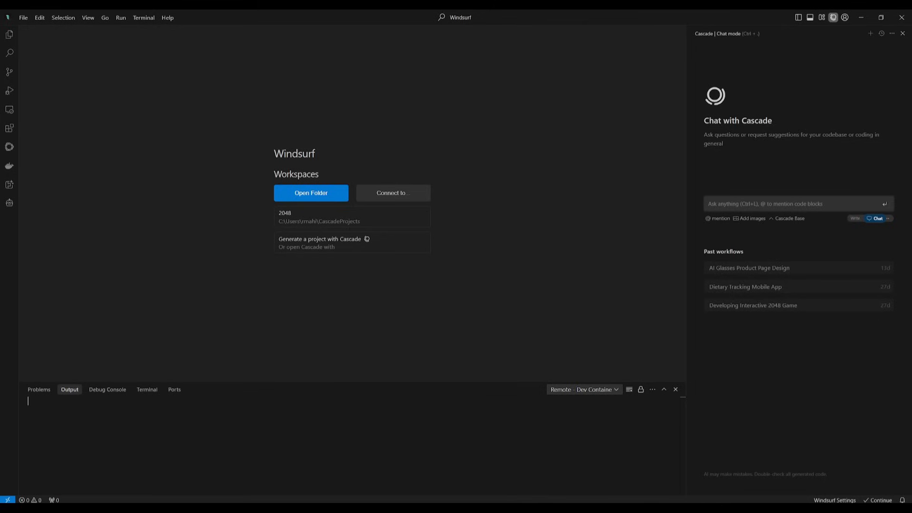
# From the status-bar Windsurf Settings choose Edit Rules for global AI rules, then hide the Cascade panel
pyautogui.click(675, 389)
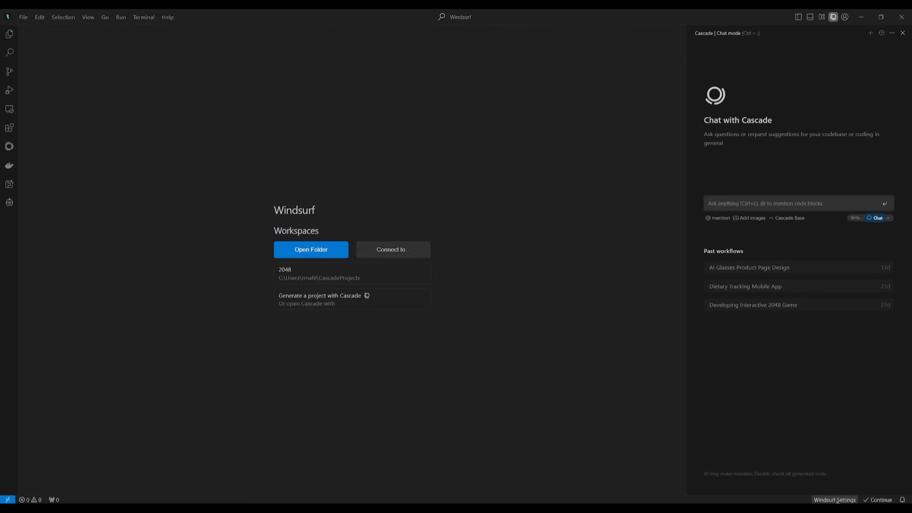
pyautogui.click(834, 500)
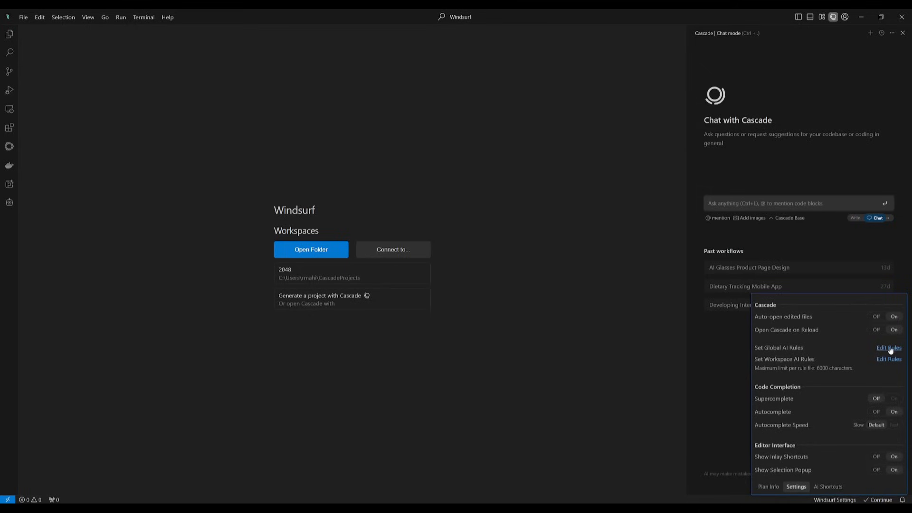
pyautogui.click(888, 348)
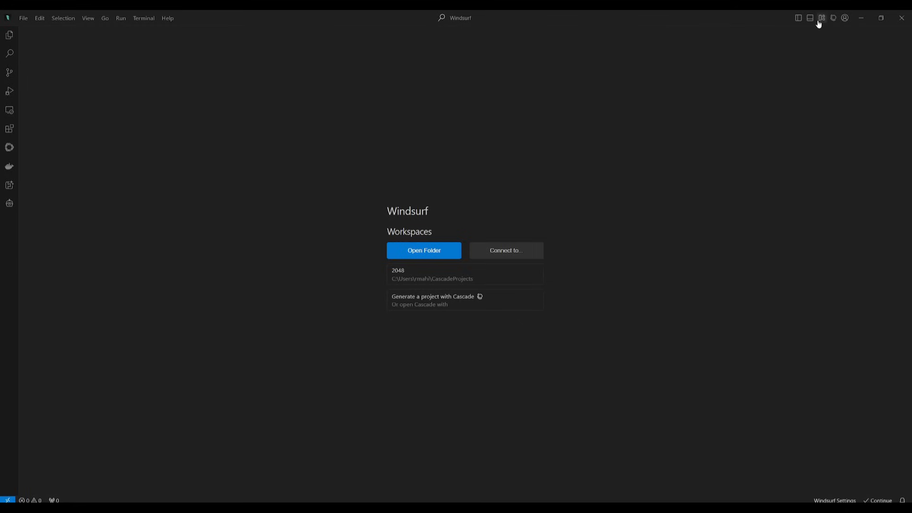
# Go to the Windsurf section of the editor's full Settings
pyautogui.click(843, 17)
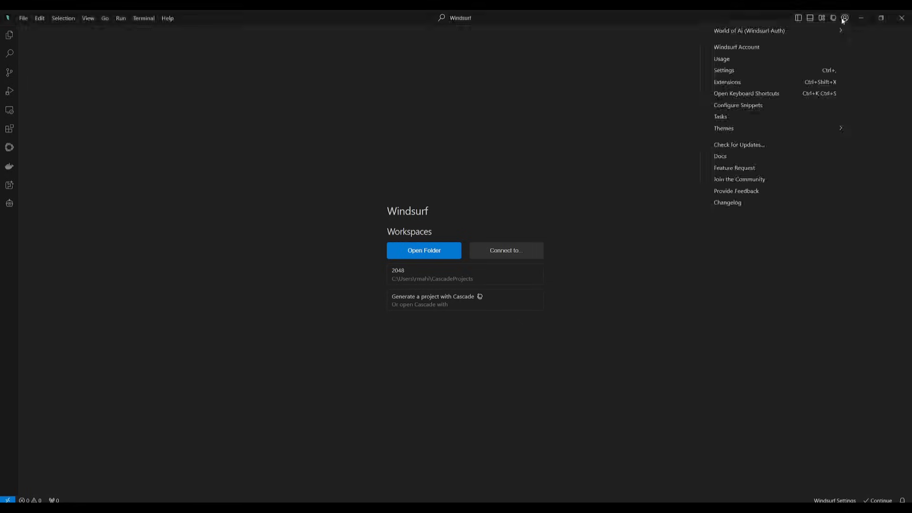
pyautogui.click(723, 69)
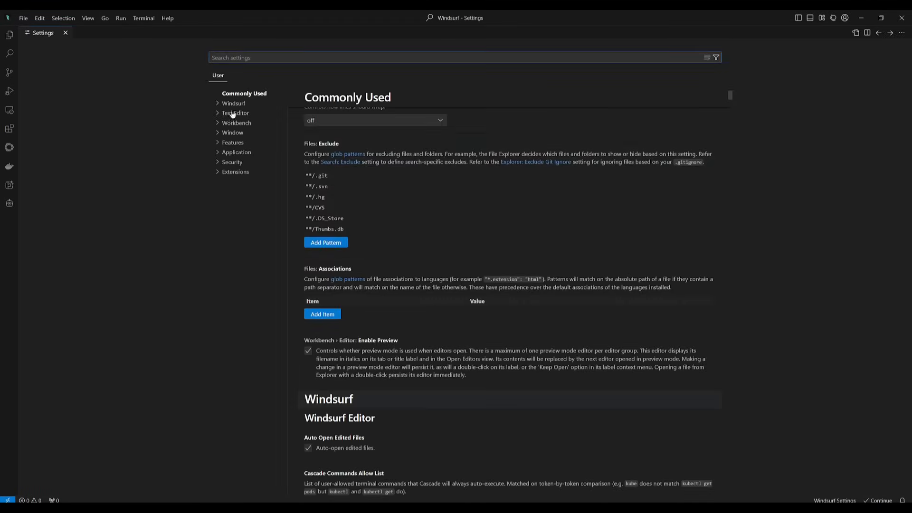
pyautogui.scroll(-3)
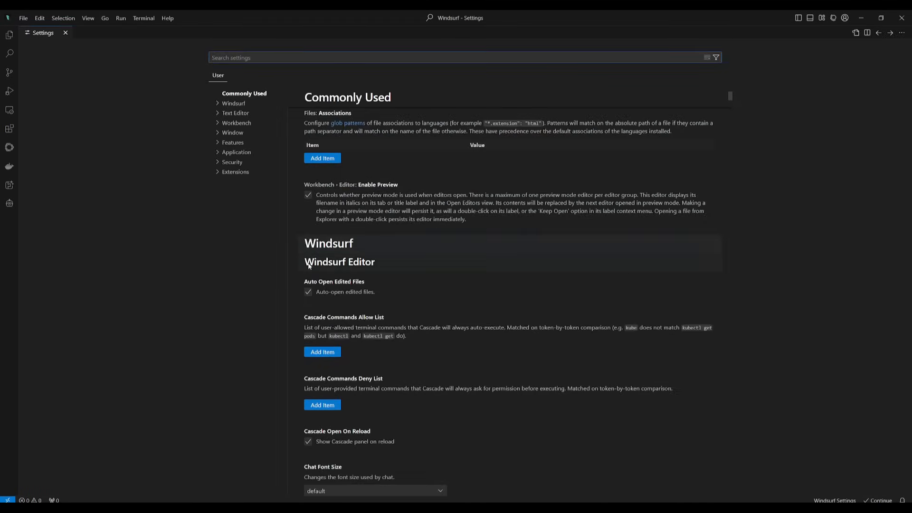
pyautogui.click(245, 112)
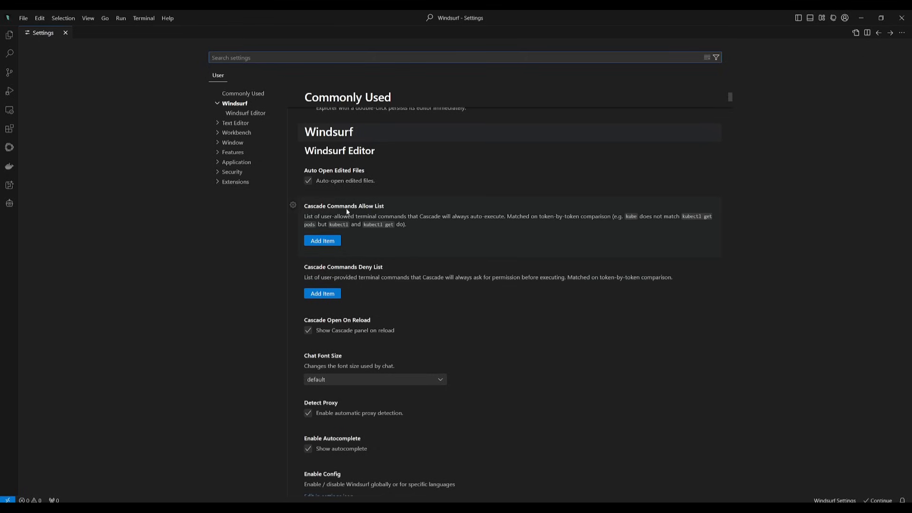
pyautogui.moveTo(344, 267)
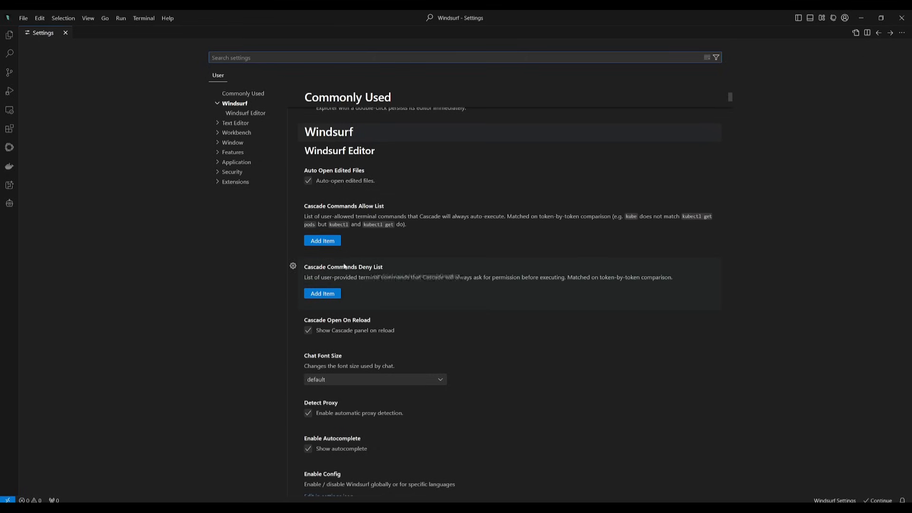
# Add pip to the Cascade Commands Allow List and npm to the Deny List
pyautogui.click(322, 240)
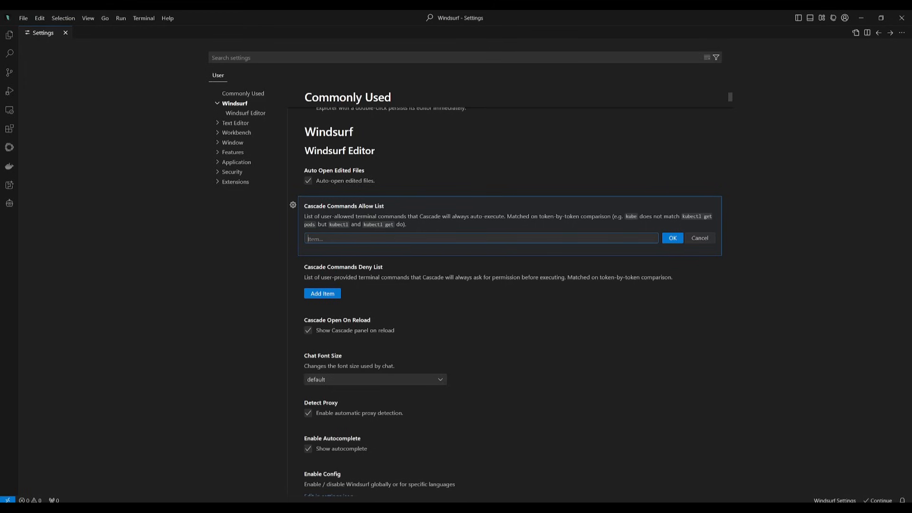
pyautogui.write('pip')
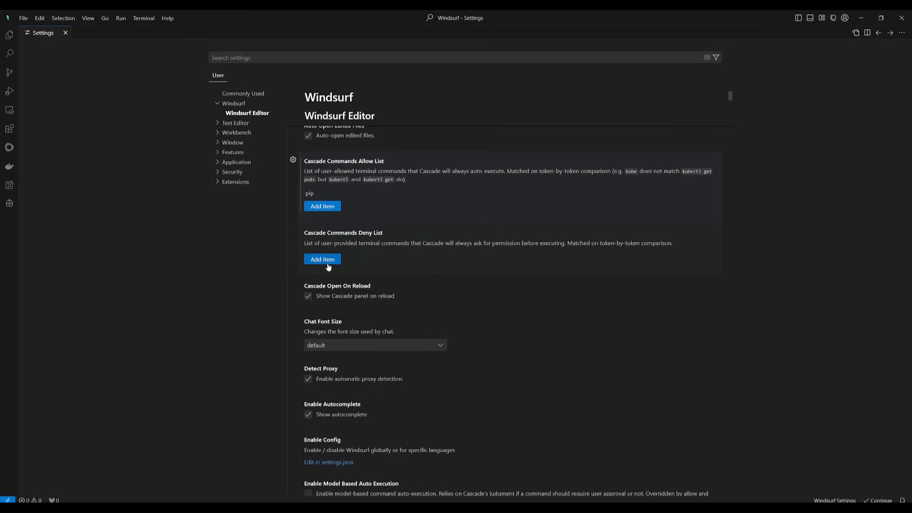
pyautogui.click(322, 258)
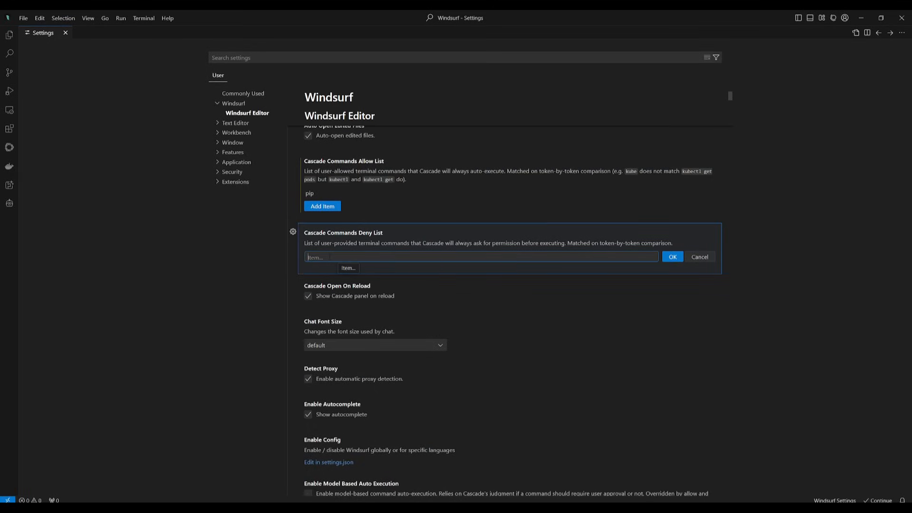
pyautogui.write('npm')
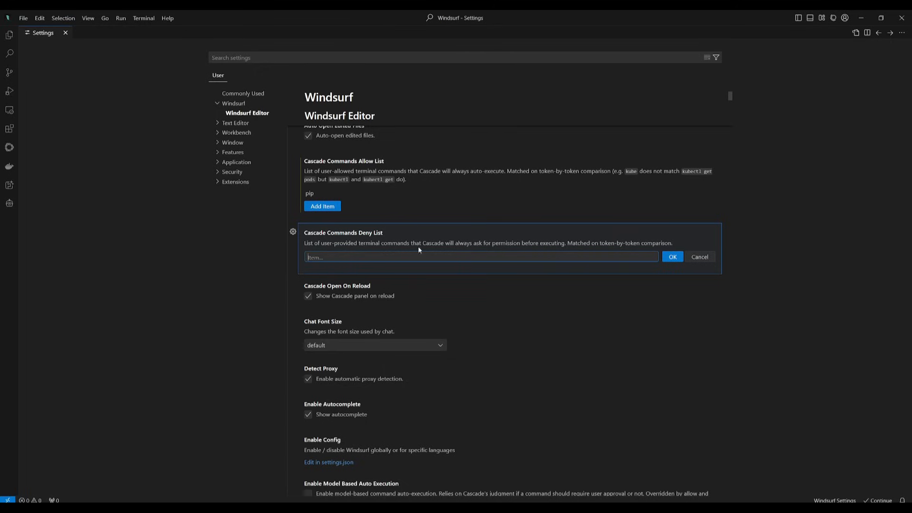
pyautogui.click(699, 256)
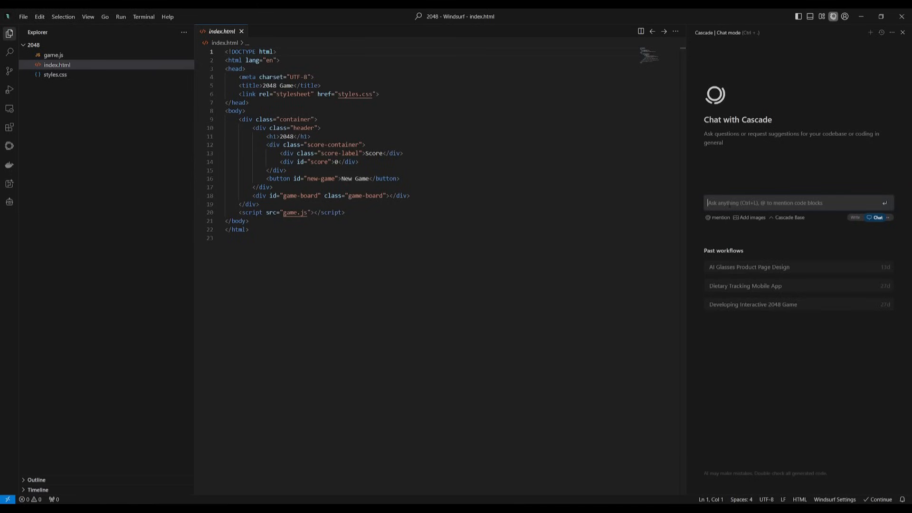
# Ask Cascade 'run this app for me' so it launches the 2048 game
pyautogui.write('run th')
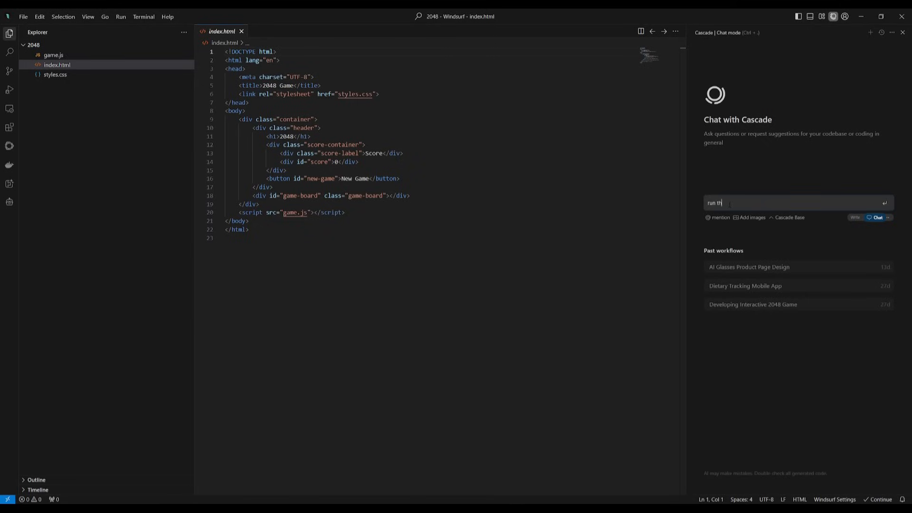
pyautogui.press('ctrl+a')
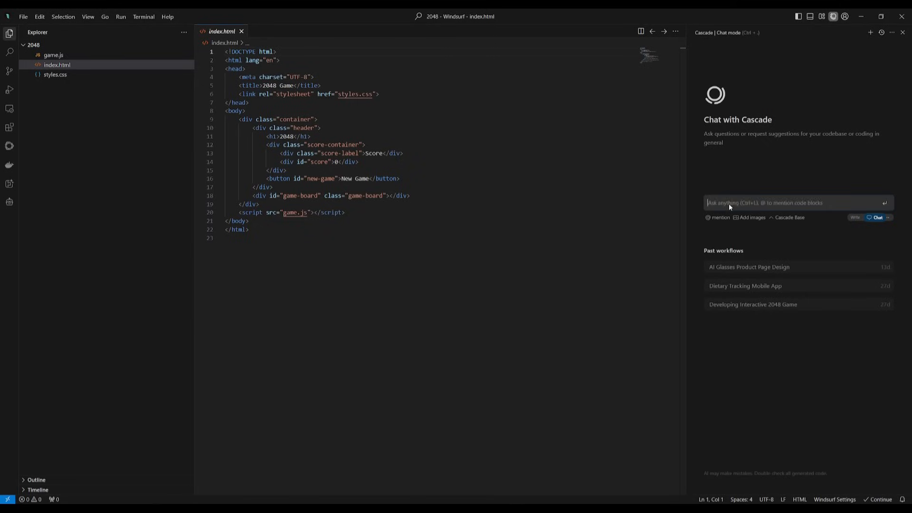
pyautogui.write('run this app for me')
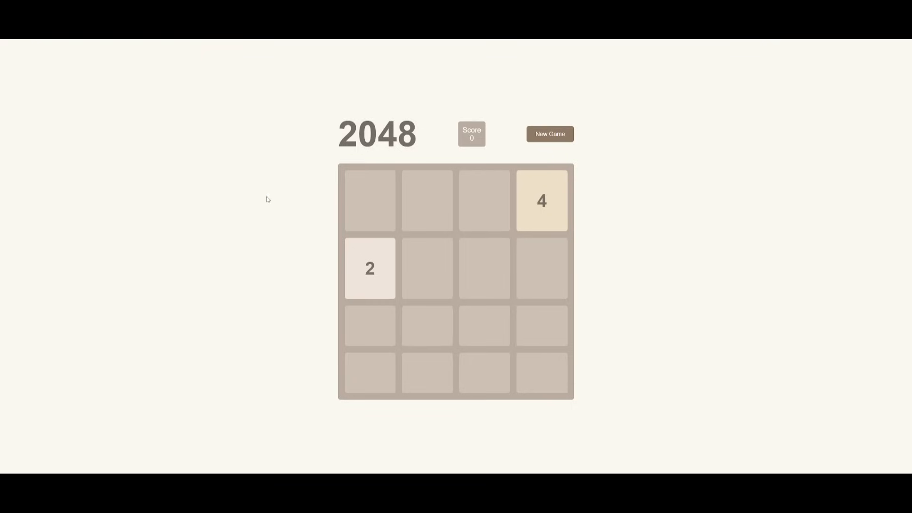
pyautogui.moveTo(365, 220)
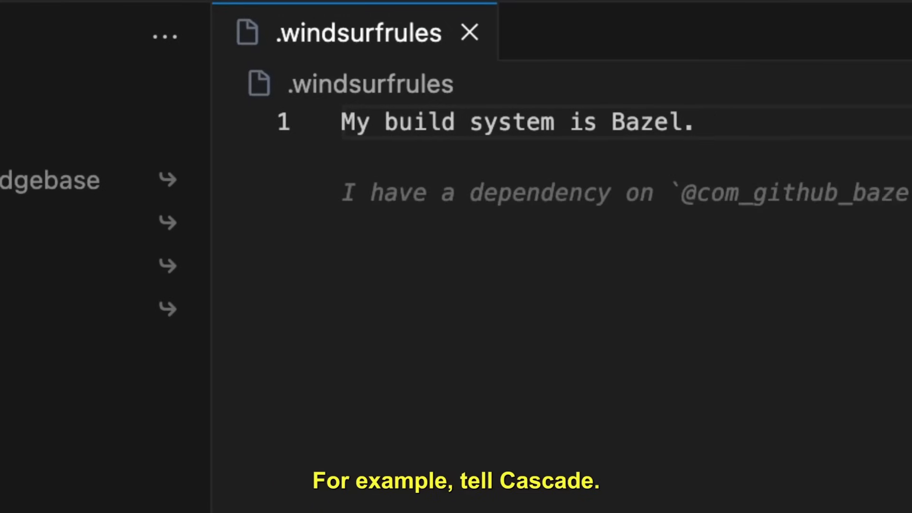
# Write the .windsurfrules rule 'Ask for my permission before modifying any CSS files.' and ask Cascade to run the app
pyautogui.write('run my app')
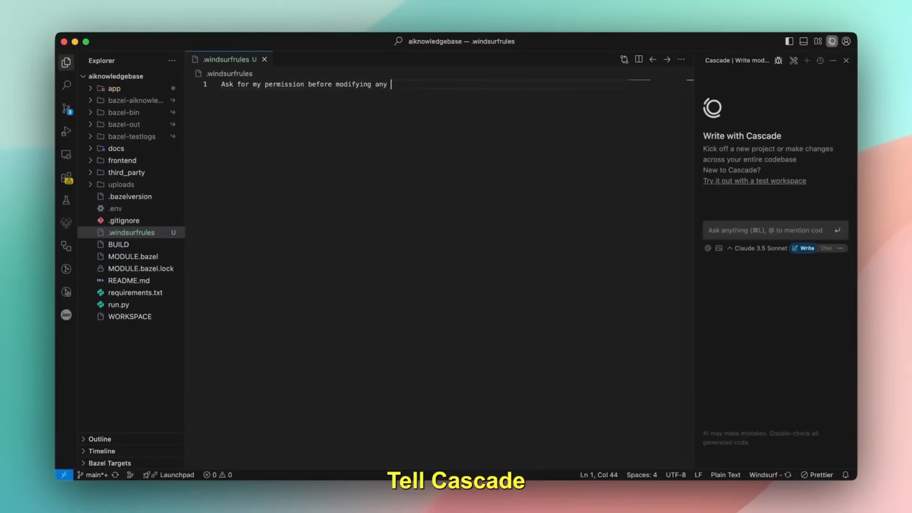
pyautogui.write('CSS files.')
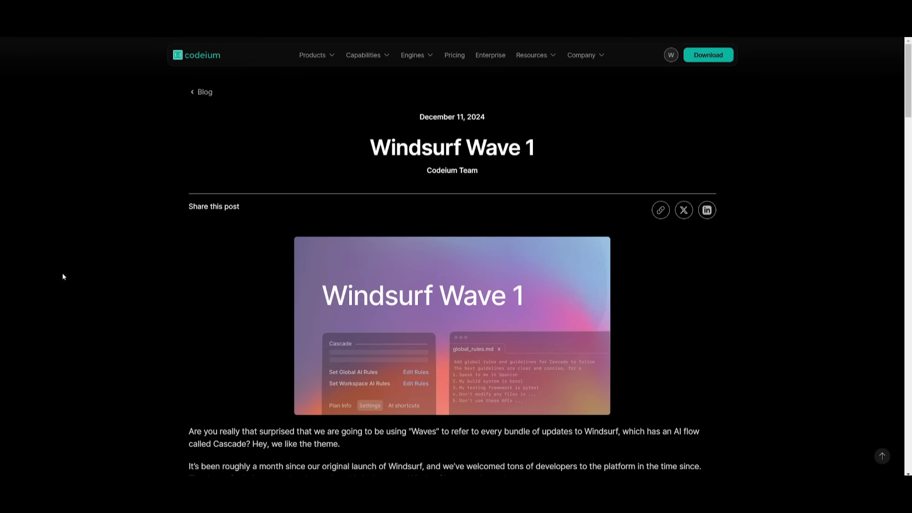
# Scroll the Windsurf Wave 1 blog post from its highlights to the closing section
pyautogui.scroll(-3)
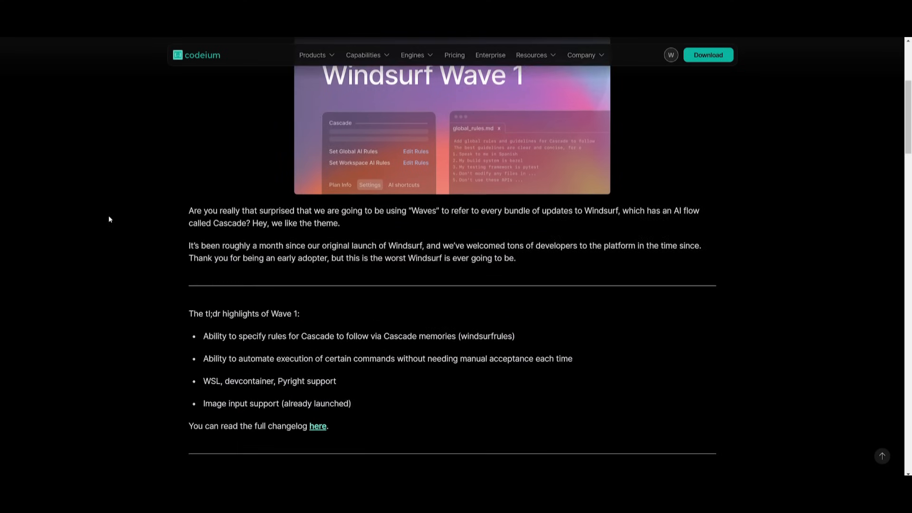
pyautogui.scroll(-3)
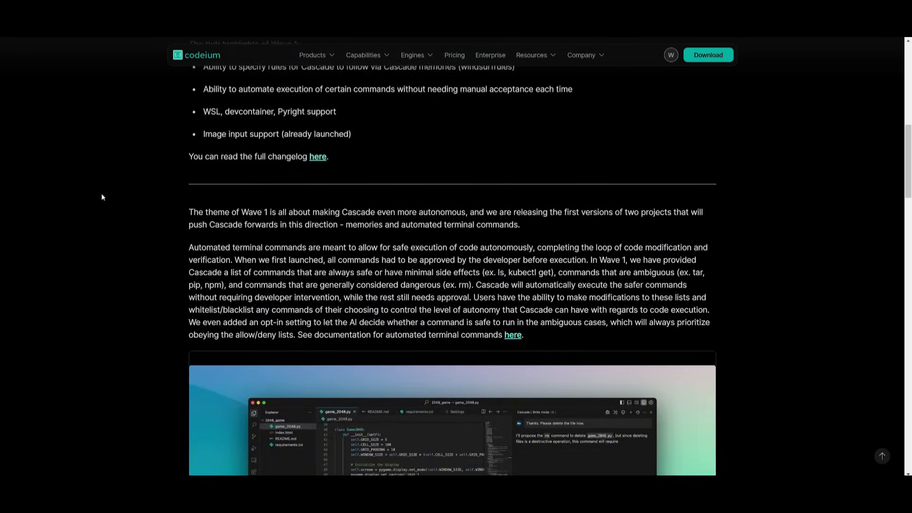
pyautogui.moveTo(25, 136)
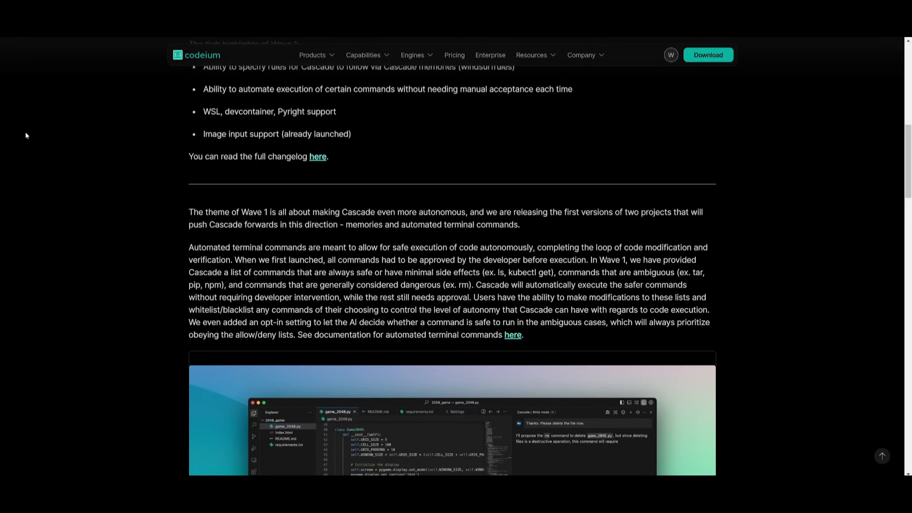
pyautogui.scroll(-3)
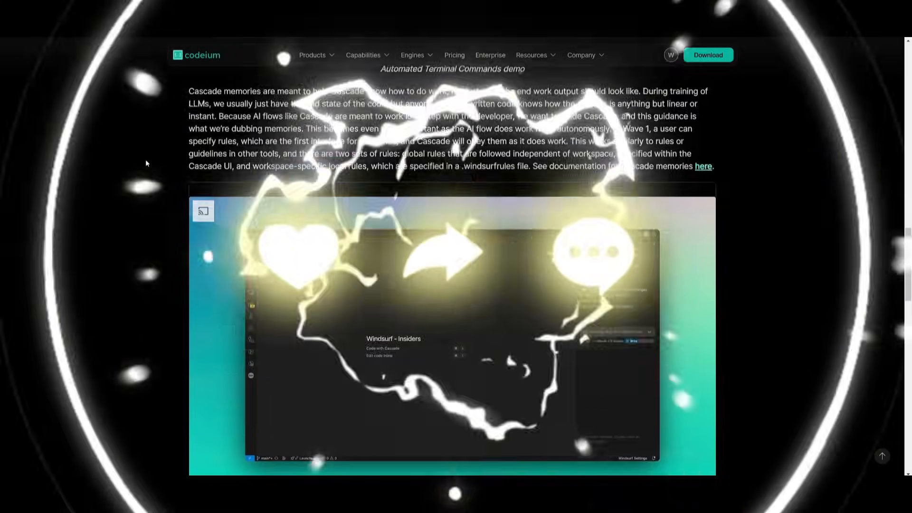
pyautogui.scroll(-3)
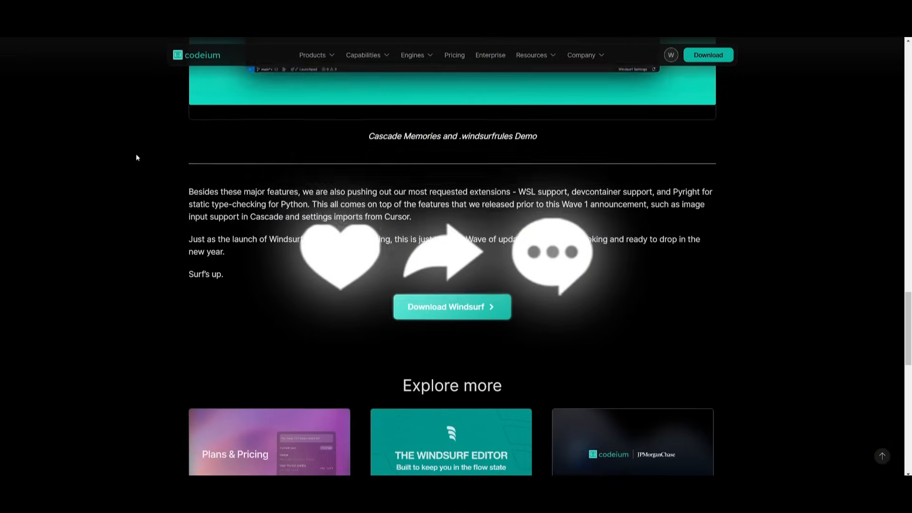
pyautogui.scroll(-3)
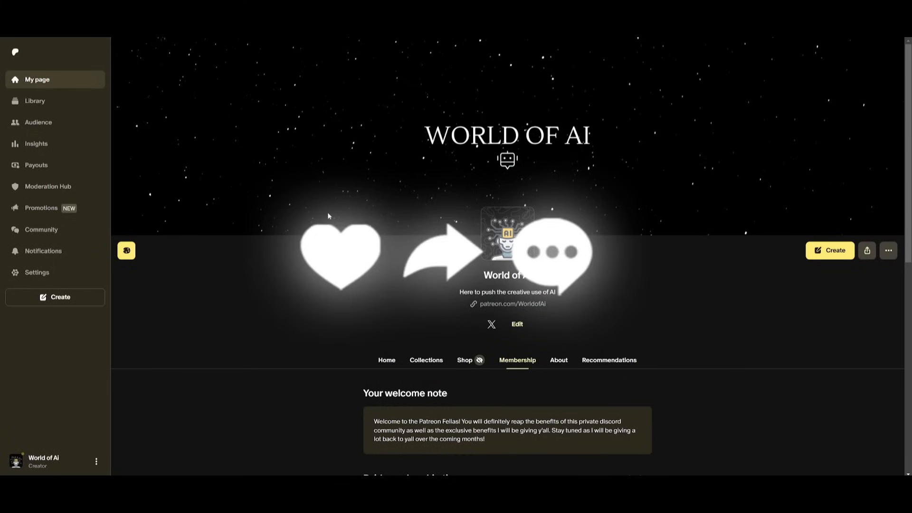
pyautogui.moveTo(507, 125)
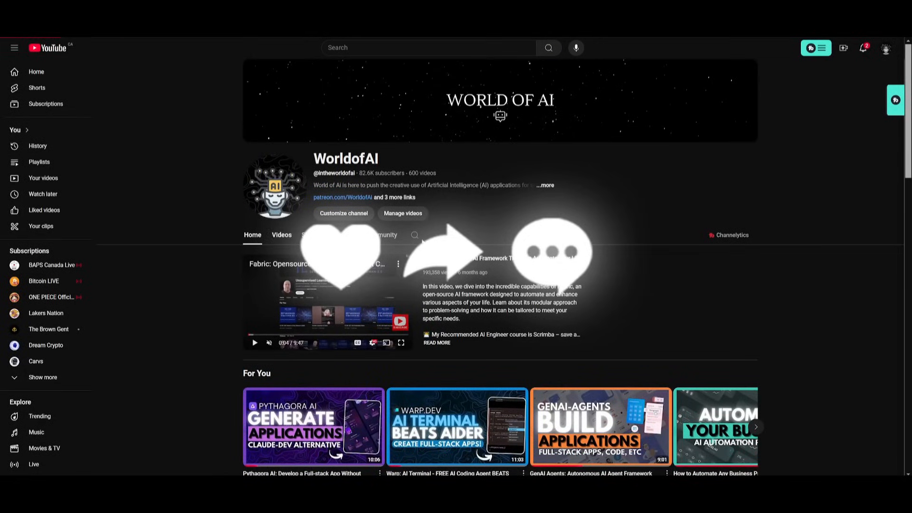
# Show the WorldofAI channel's Videos tab and scroll through its recent AI videos
pyautogui.click(281, 235)
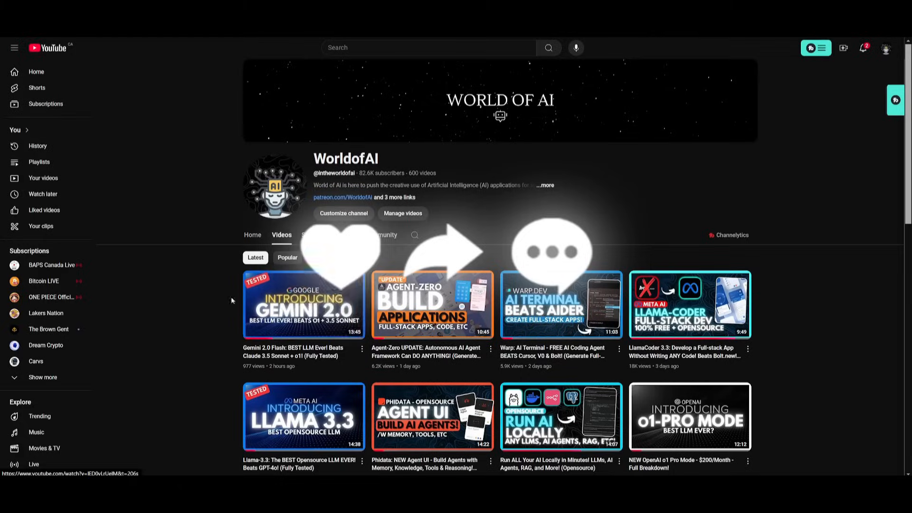
pyautogui.scroll(-3)
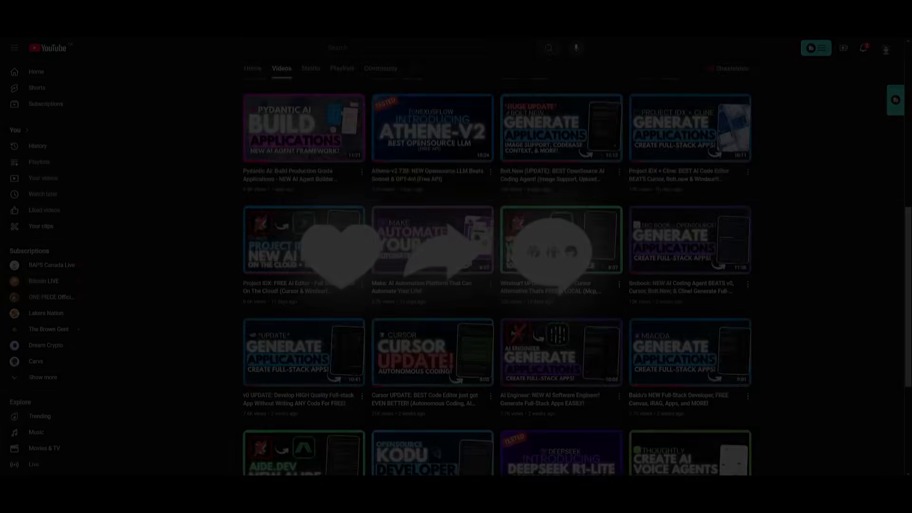